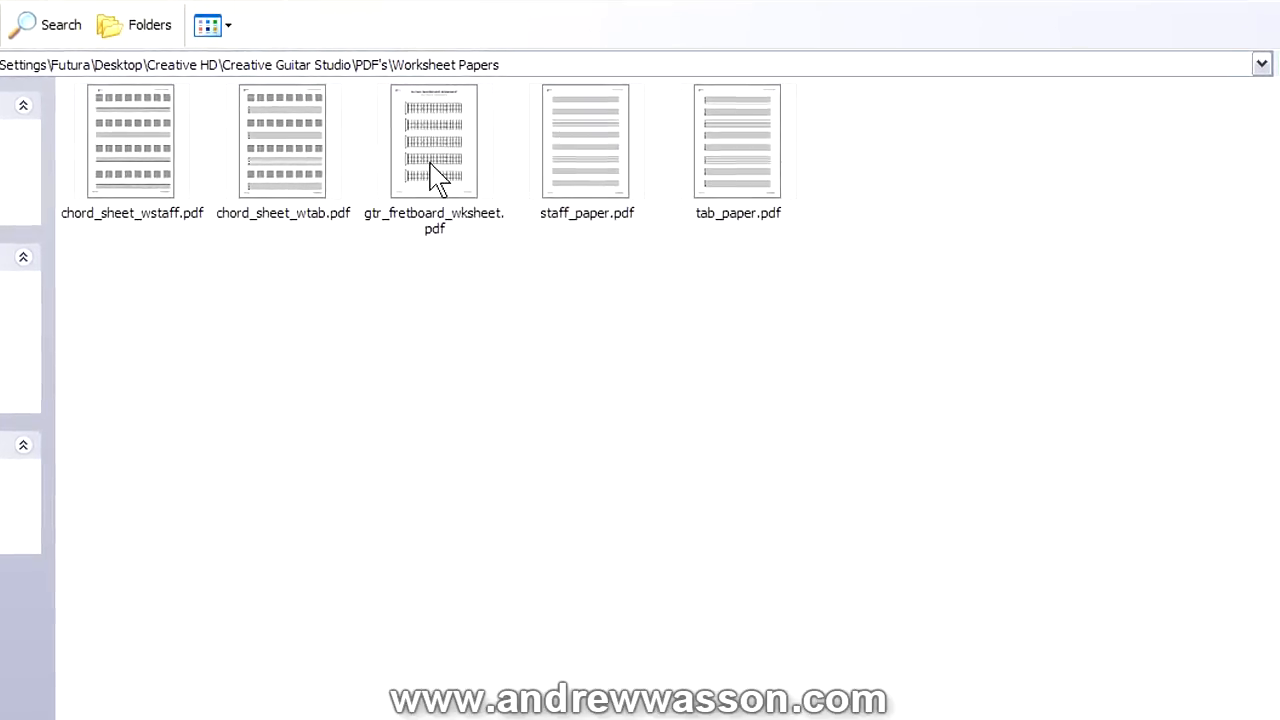
Open gtr_fretboard_wksheet.pdf in Adobe Photoshop CS3 from Windows Explorer
{"action": "left_click", "coordinate": [434, 140]}
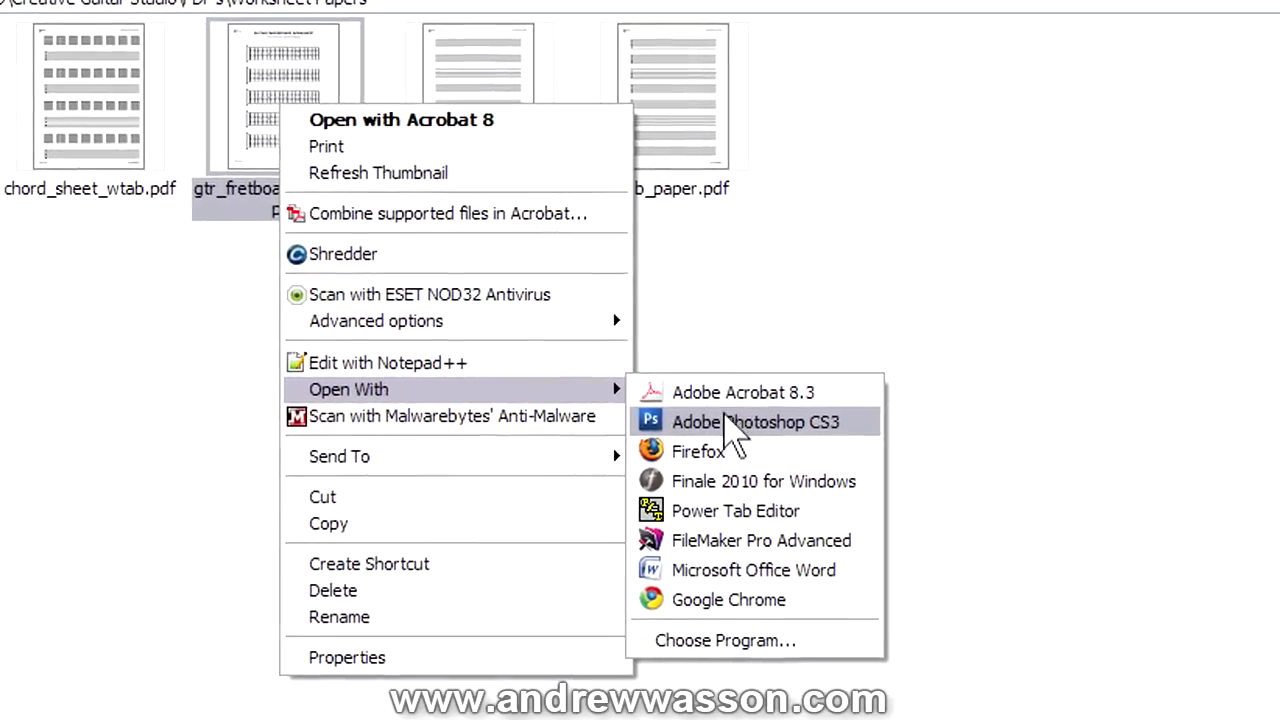
{"action": "left_click", "coordinate": [756, 421]}
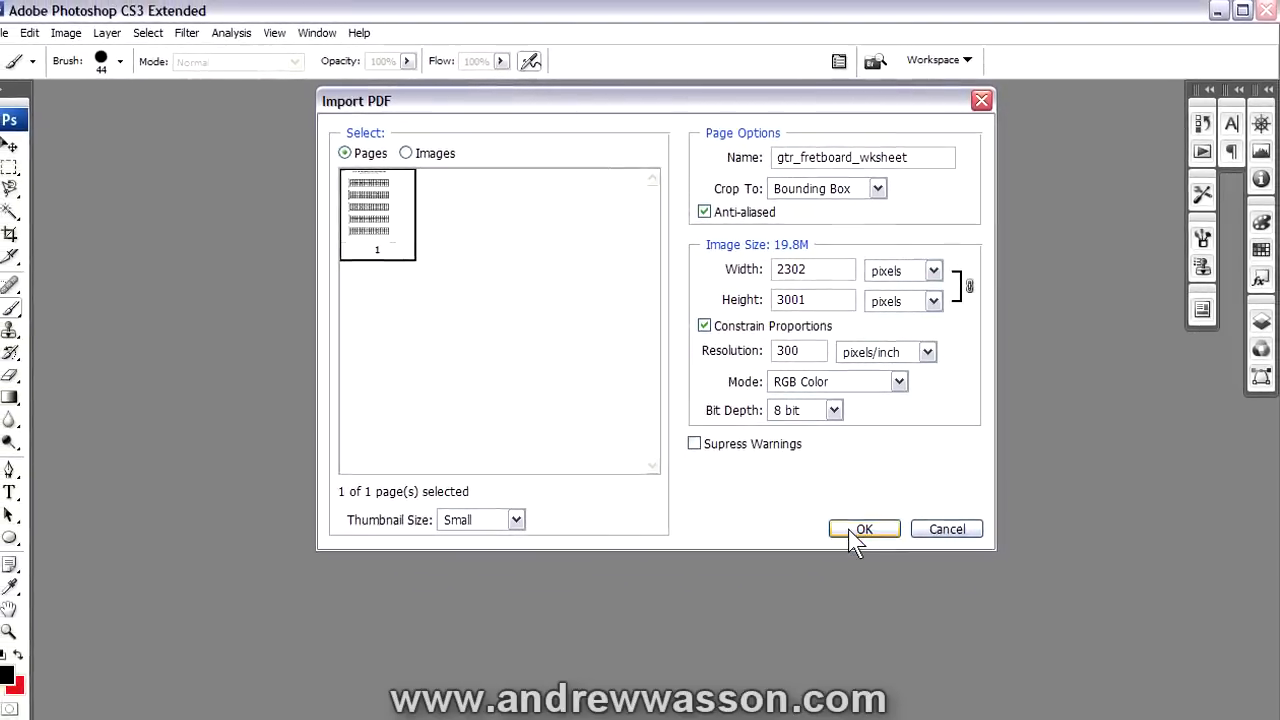
Accept the Import PDF settings of 300 pixels/inch, RGB Color, 8 bit
{"action": "left_click", "coordinate": [863, 529]}
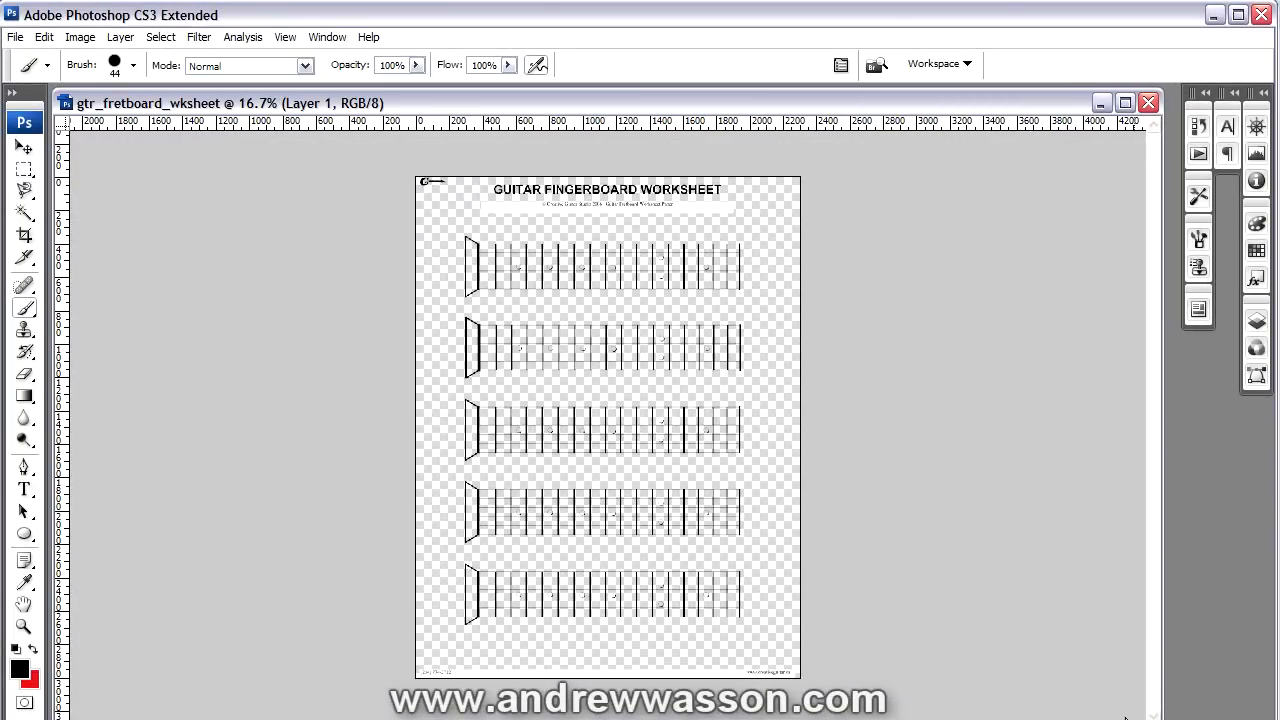
{"action": "mouse_move", "coordinate": [372, 287]}
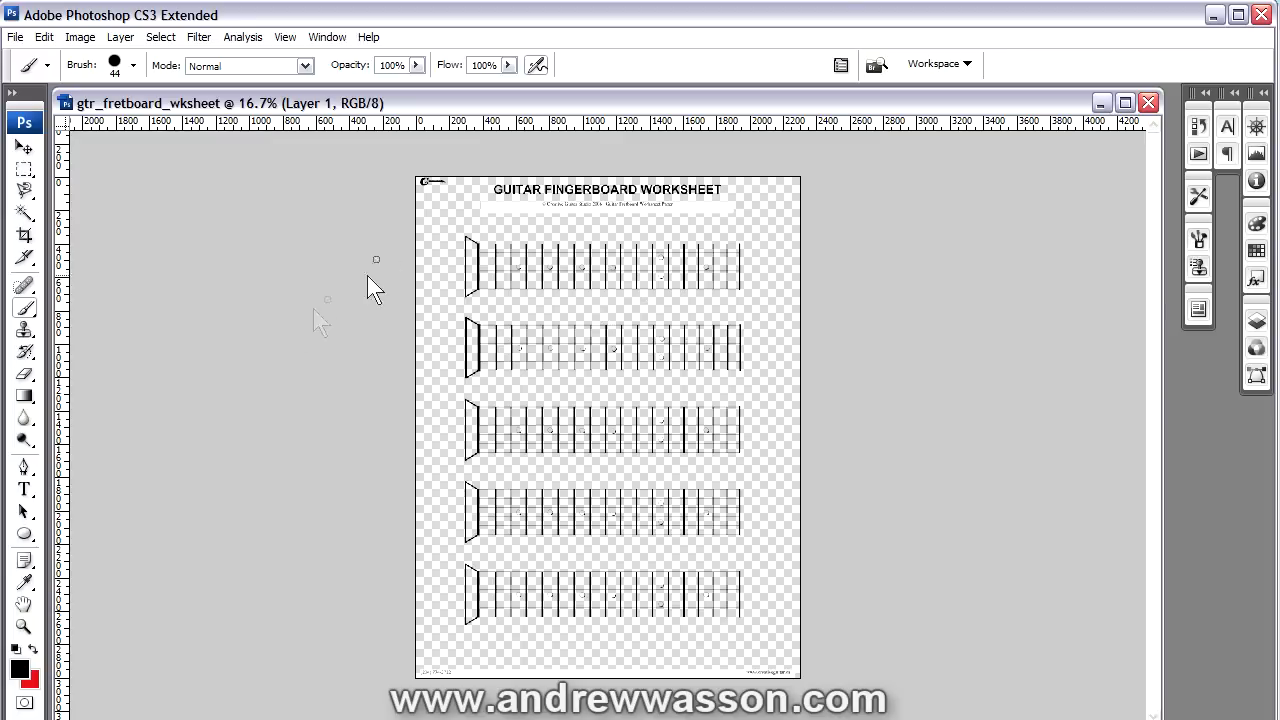
Flatten the imported worksheet image using Layer > Flatten Image
{"action": "left_click", "coordinate": [120, 37]}
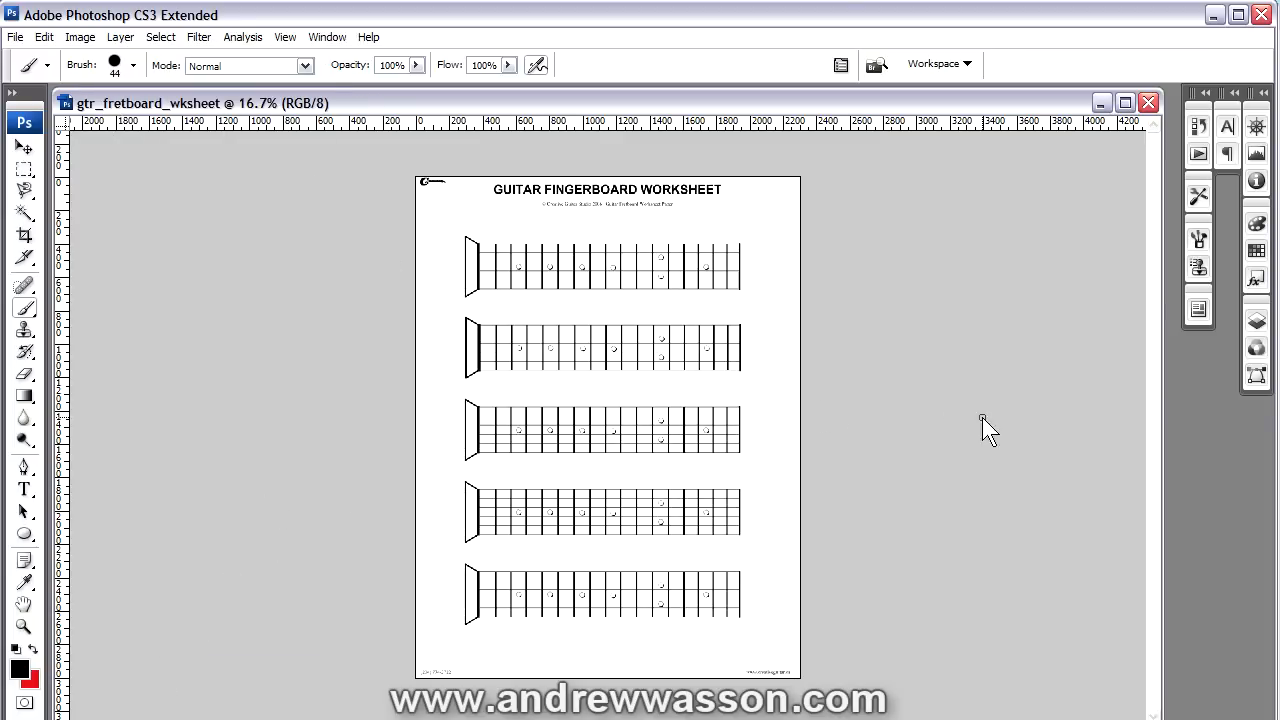
{"action": "mouse_move", "coordinate": [1265, 130]}
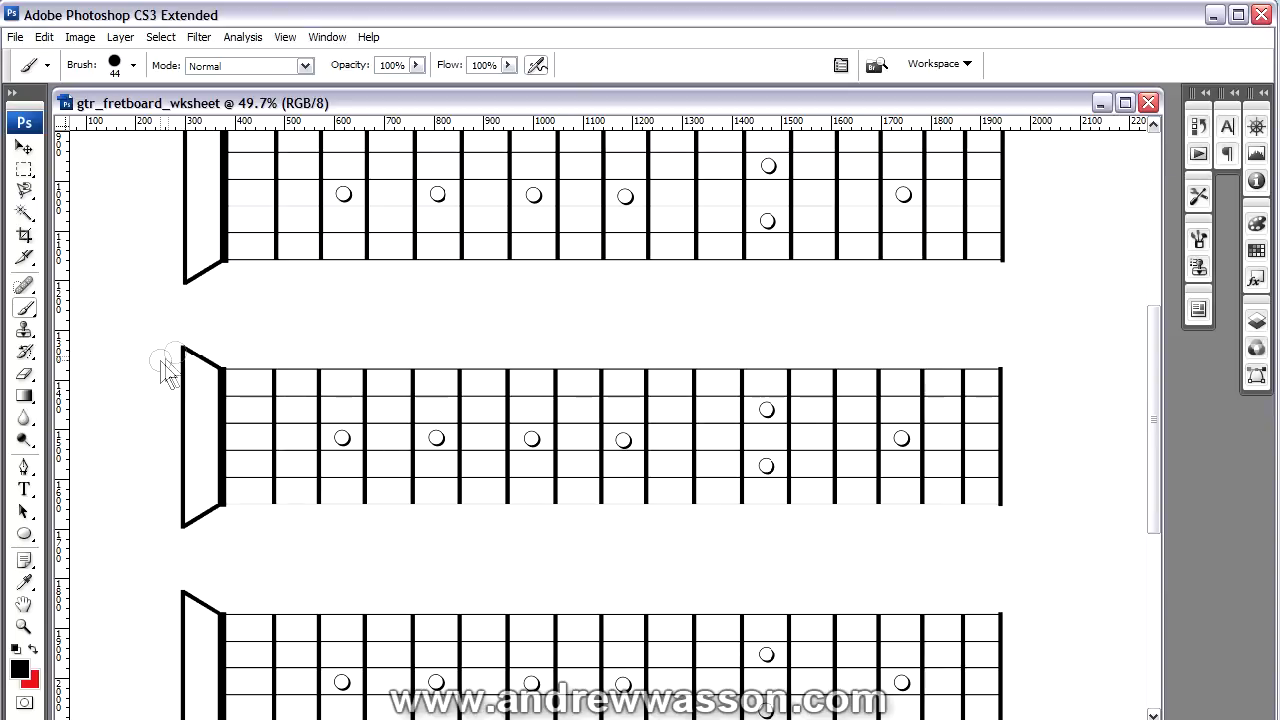
Crop the worksheet to a box around the second fretboard diagram
{"action": "left_click", "coordinate": [23, 234]}
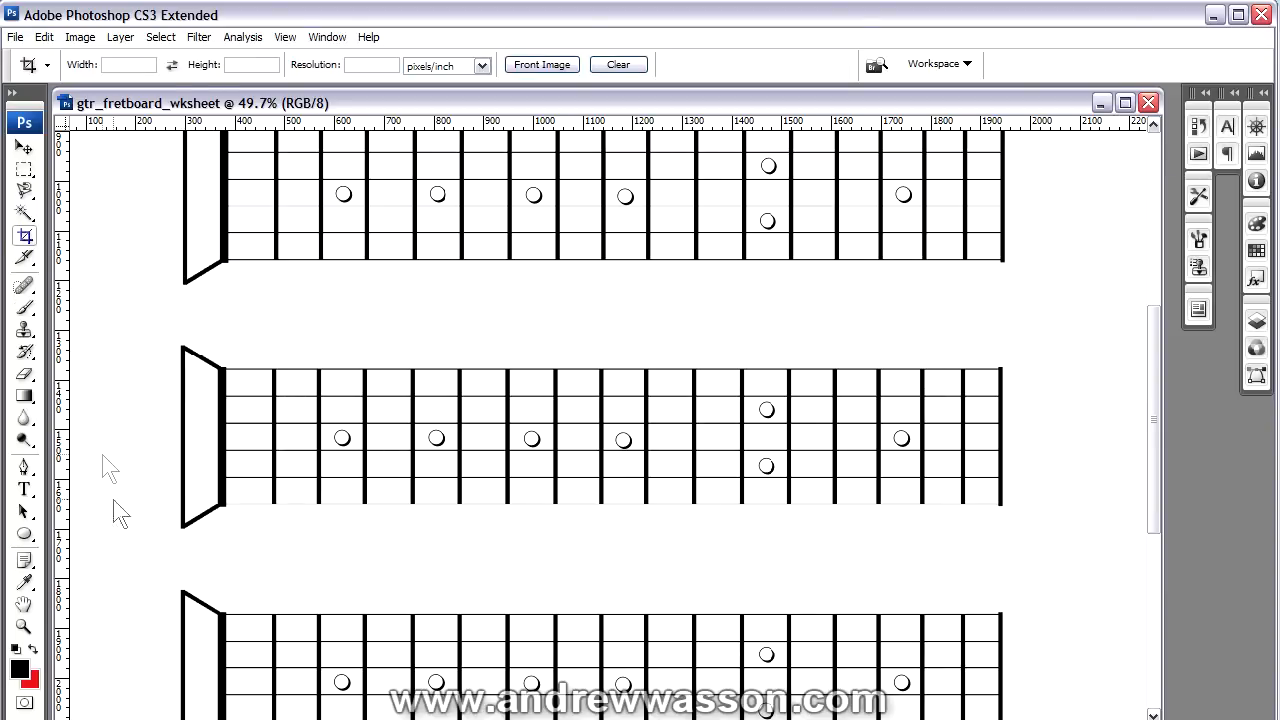
{"action": "left_click_drag", "start_coordinate": [128, 290], "coordinate": [1040, 568]}
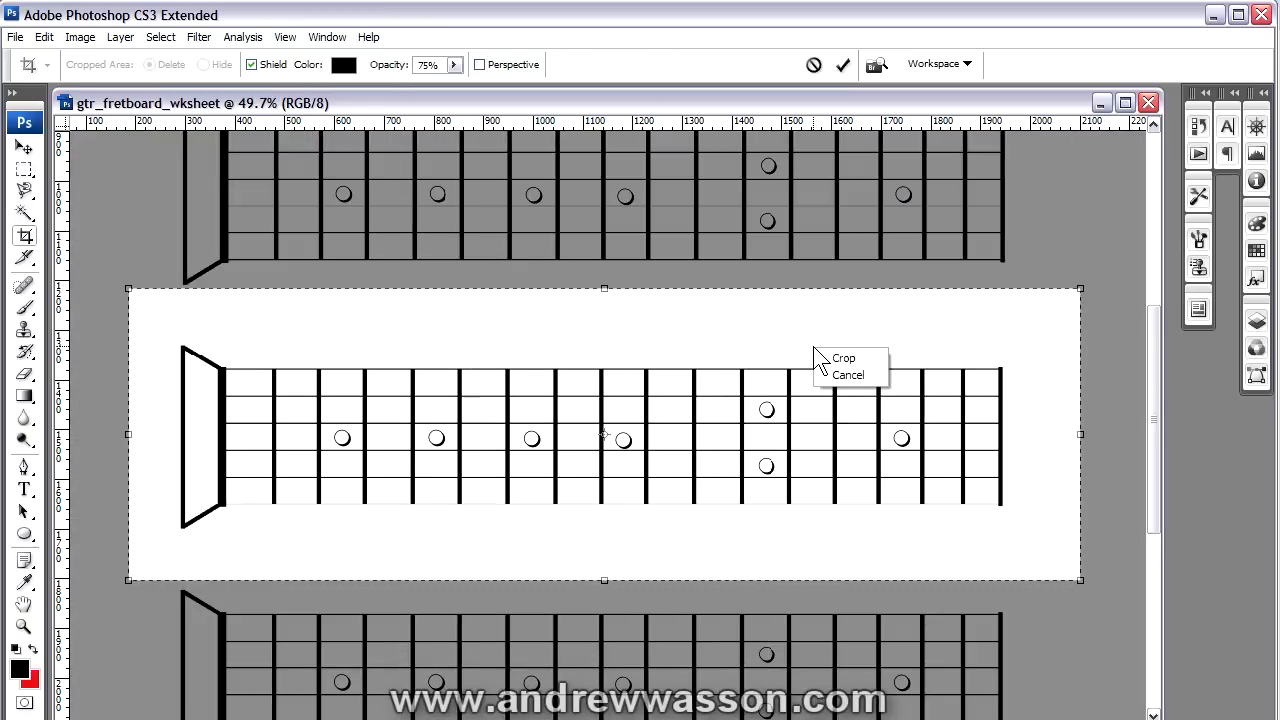
{"action": "left_click", "coordinate": [843, 357]}
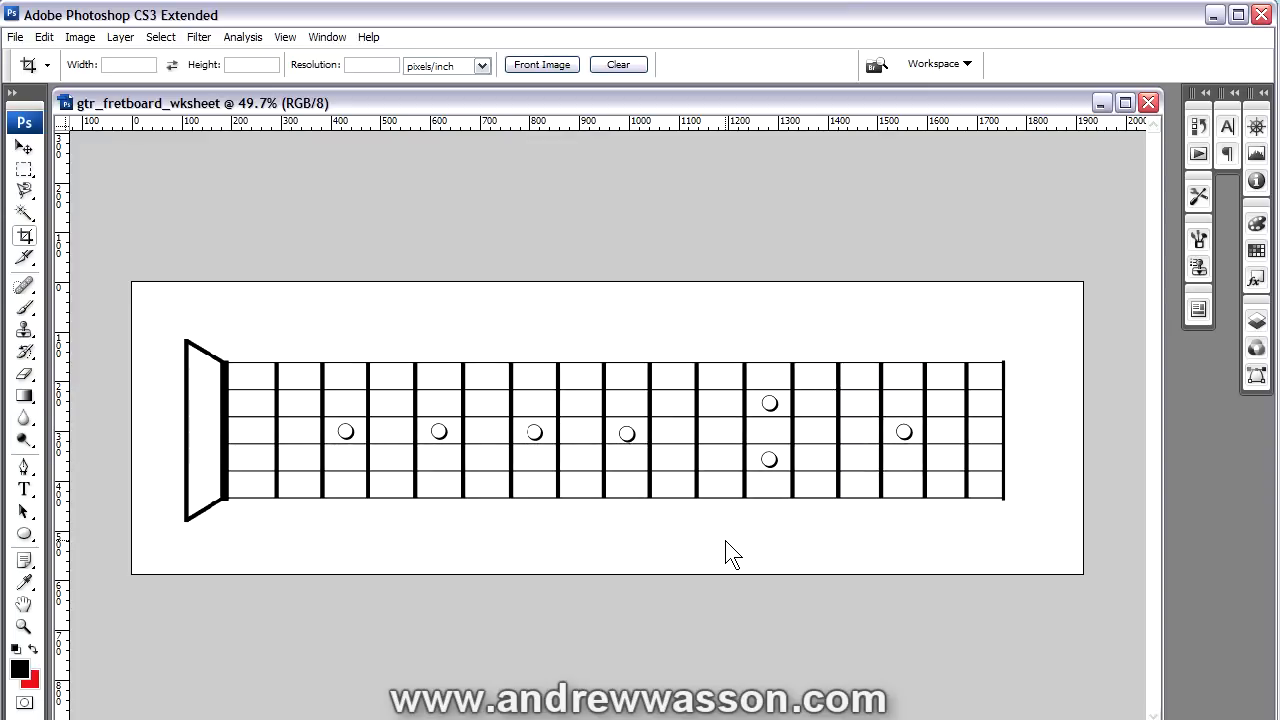
{"action": "mouse_move", "coordinate": [660, 585]}
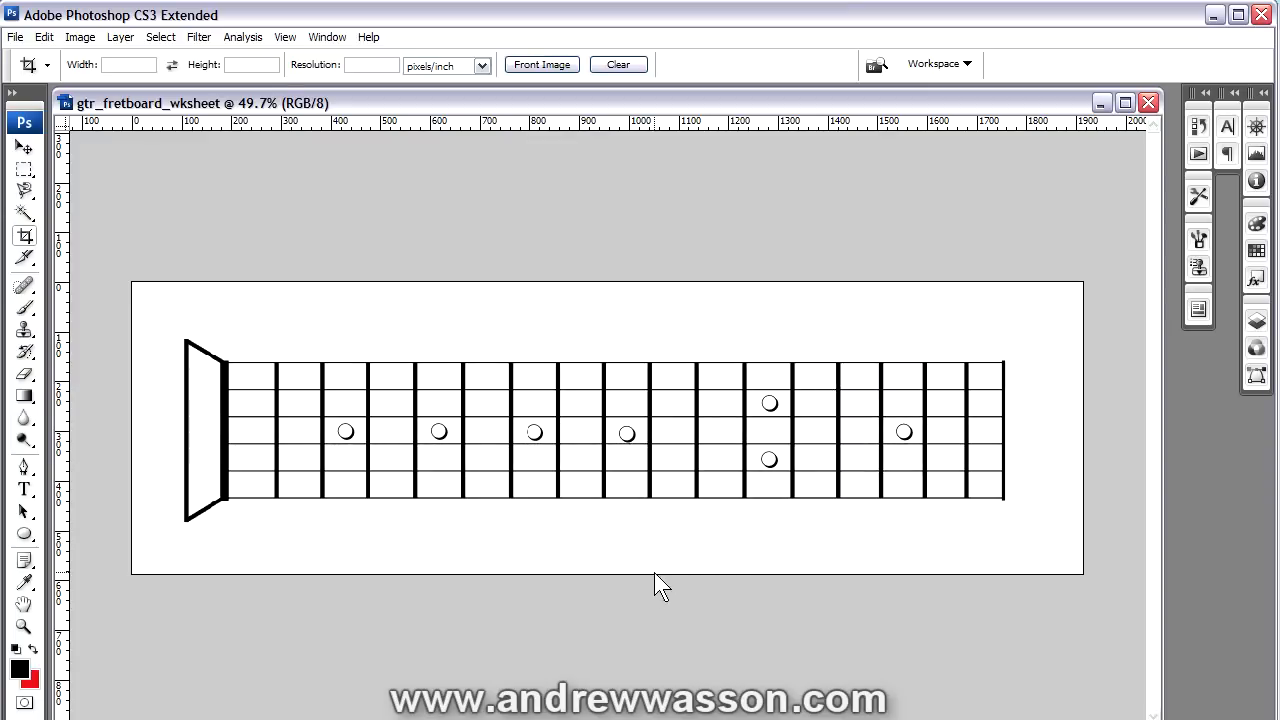
{"action": "mouse_move", "coordinate": [585, 465]}
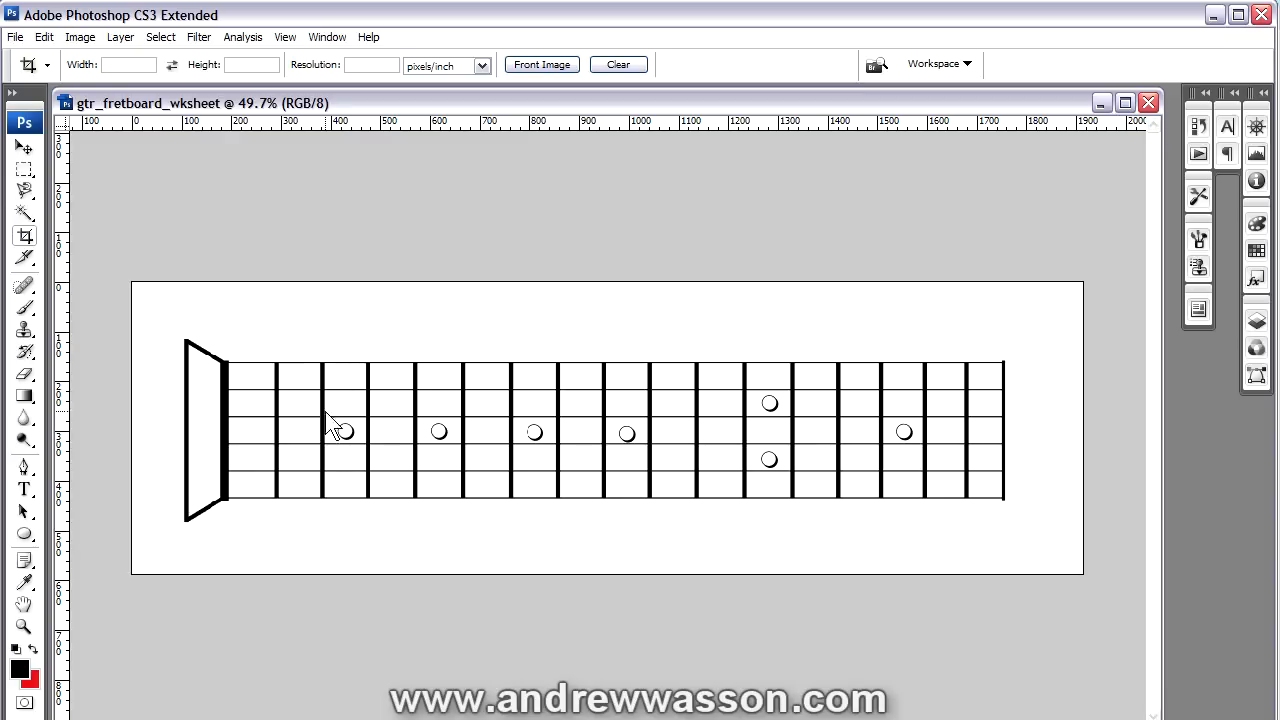
{"action": "mouse_move", "coordinate": [393, 318]}
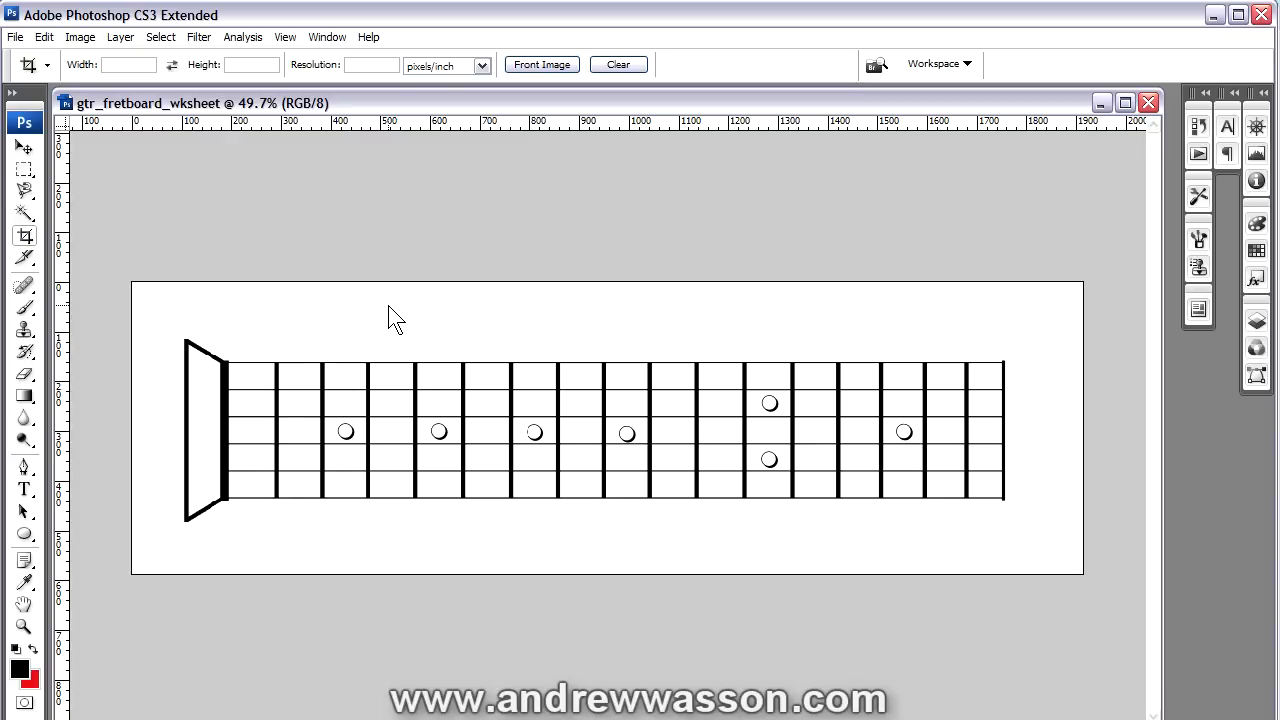
Select the Brush tool and add a new empty layer named Layer 1
{"action": "left_click", "coordinate": [24, 307]}
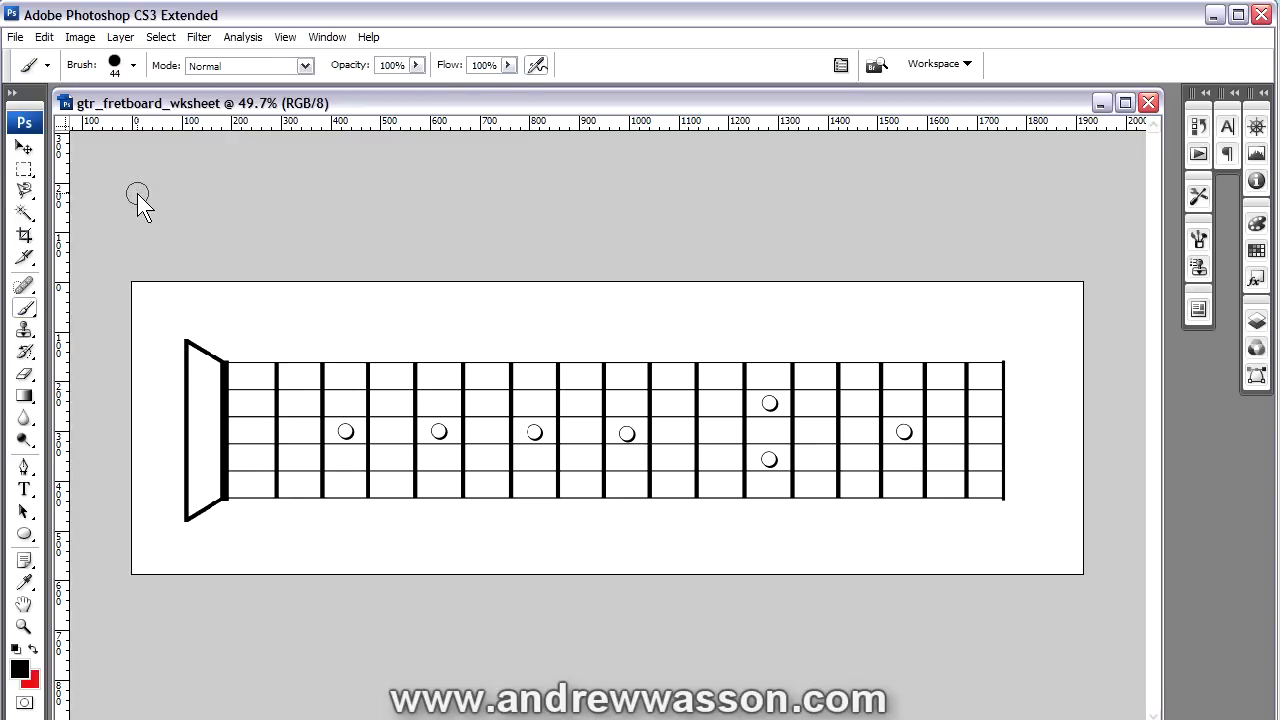
{"action": "left_click", "coordinate": [120, 37]}
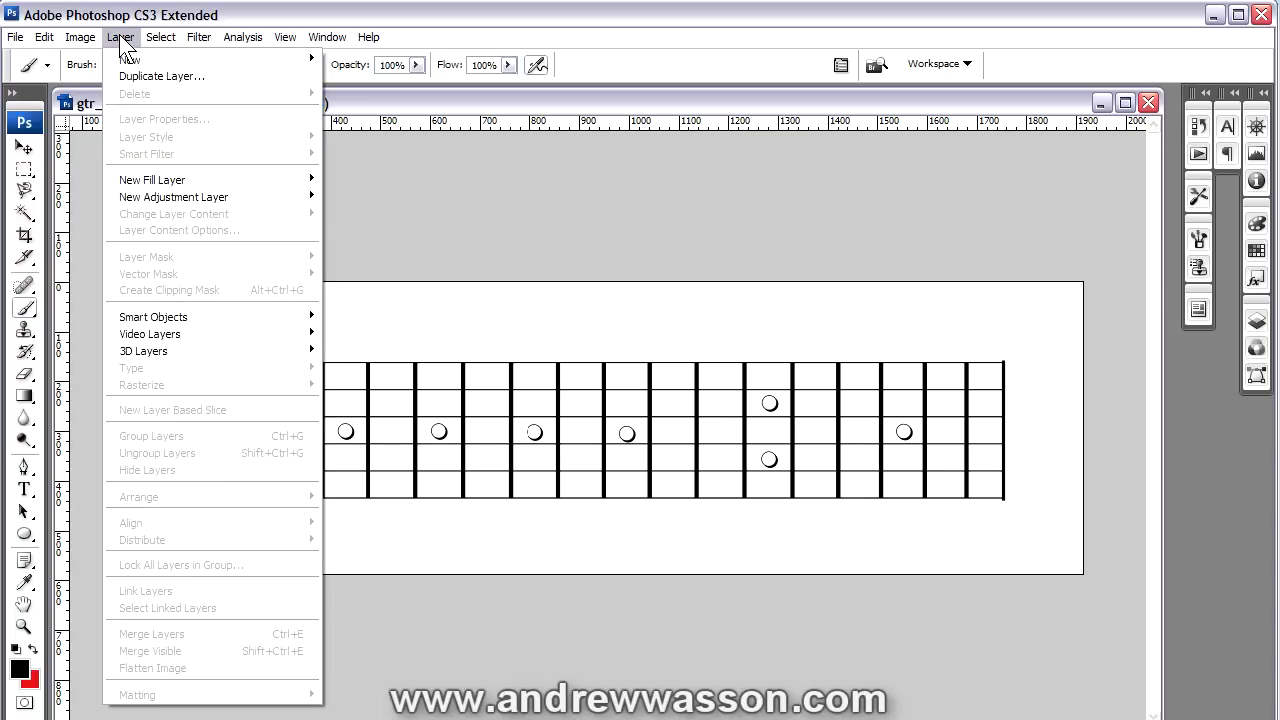
{"action": "left_click", "coordinate": [129, 58]}
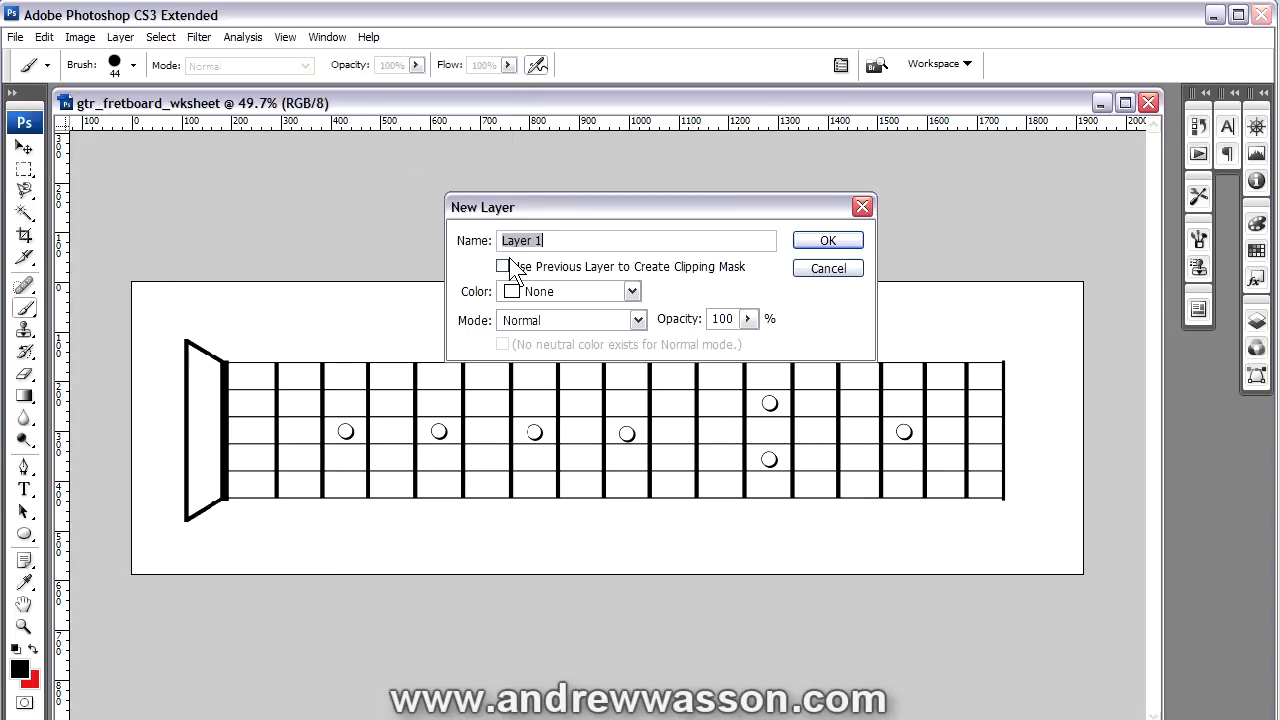
{"action": "left_click", "coordinate": [826, 240]}
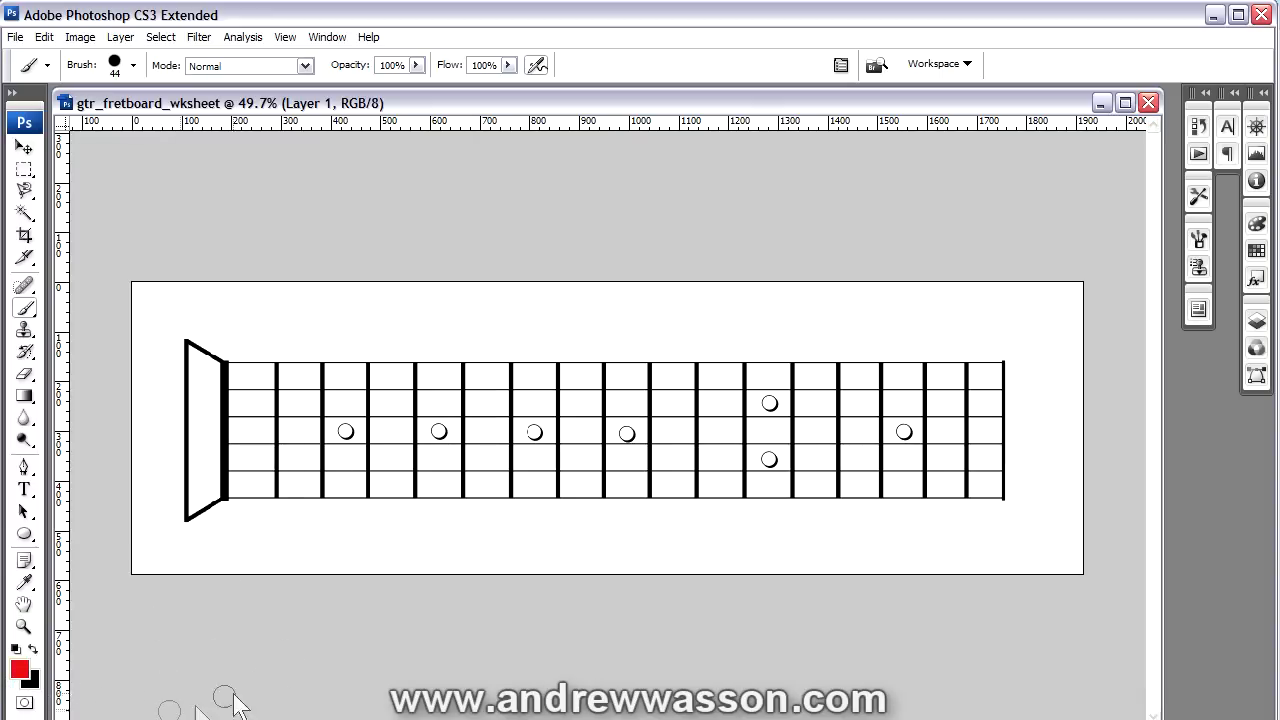
{"action": "mouse_move", "coordinate": [345, 500]}
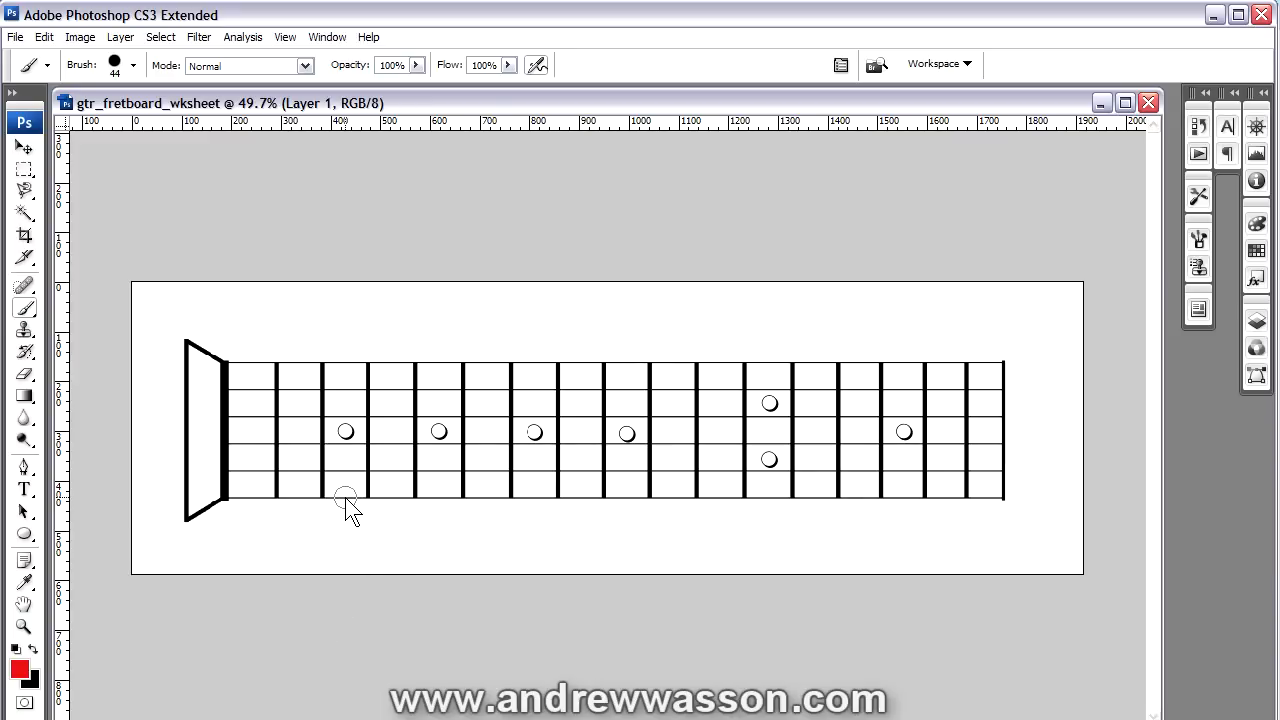
Paint red root dots and black finger dots at fret positions on Layer 1
{"action": "left_click", "coordinate": [345, 498]}
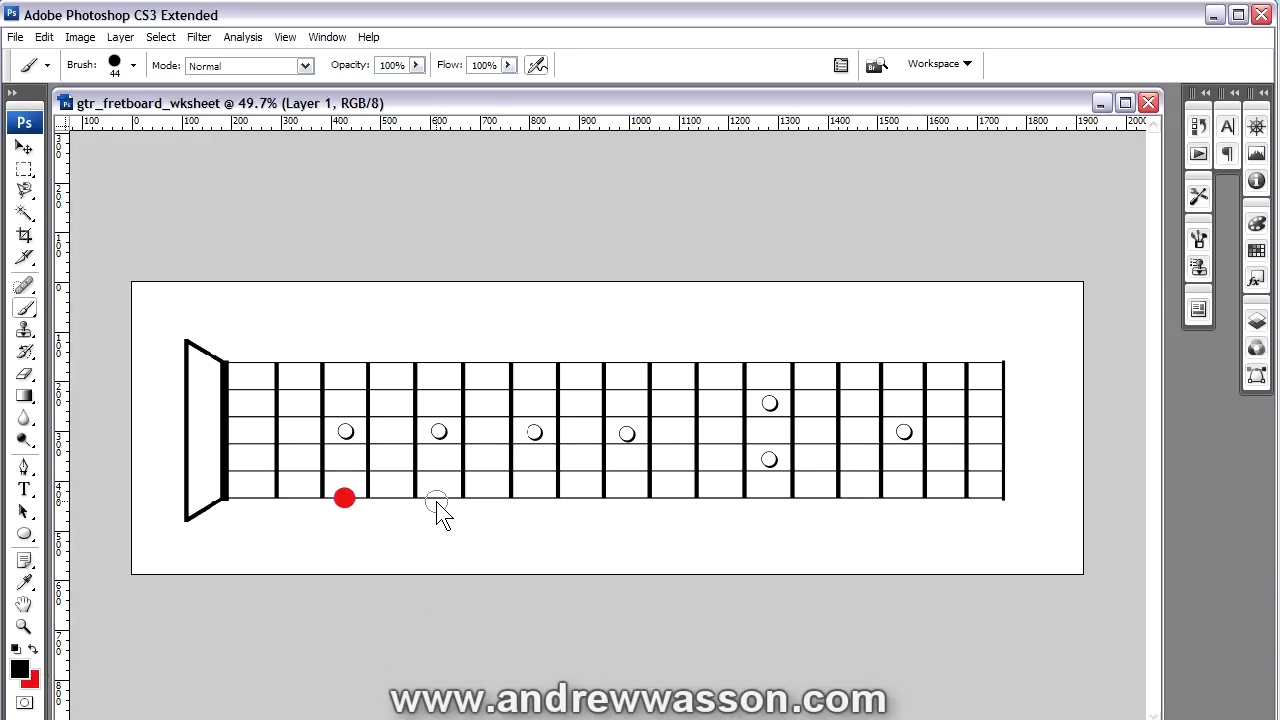
{"action": "left_click", "coordinate": [438, 500]}
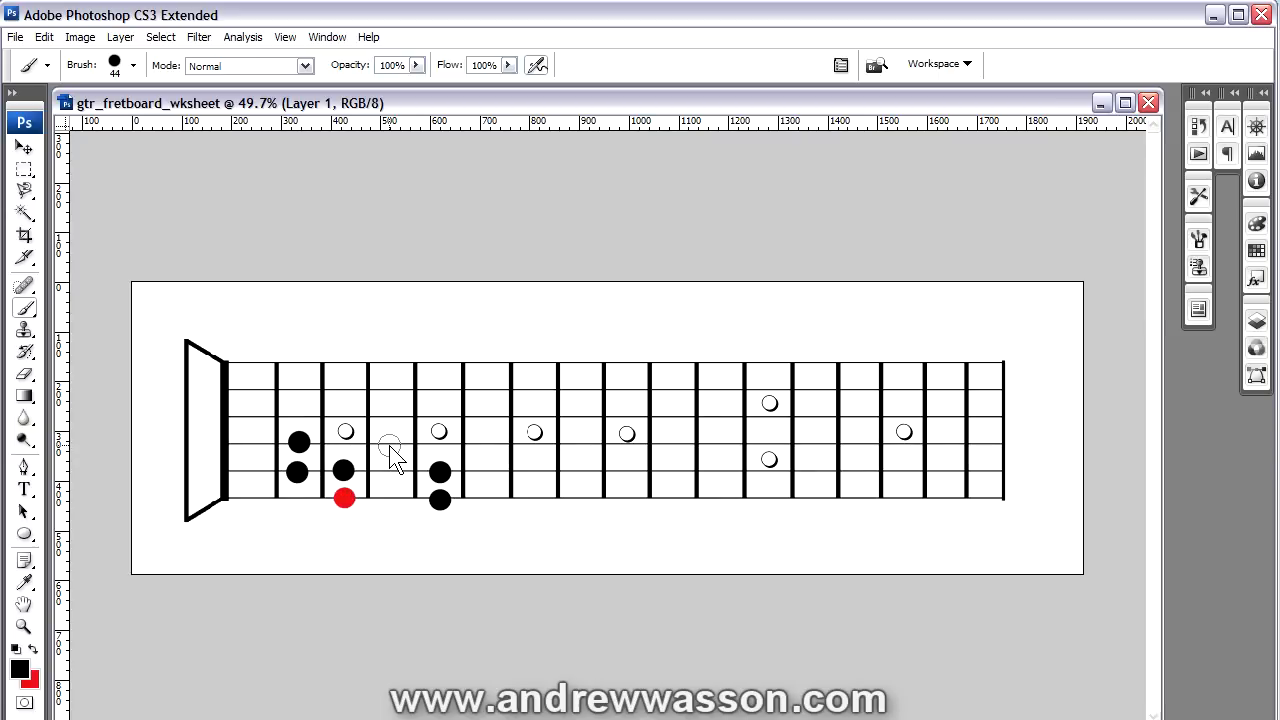
{"action": "left_click", "coordinate": [389, 444]}
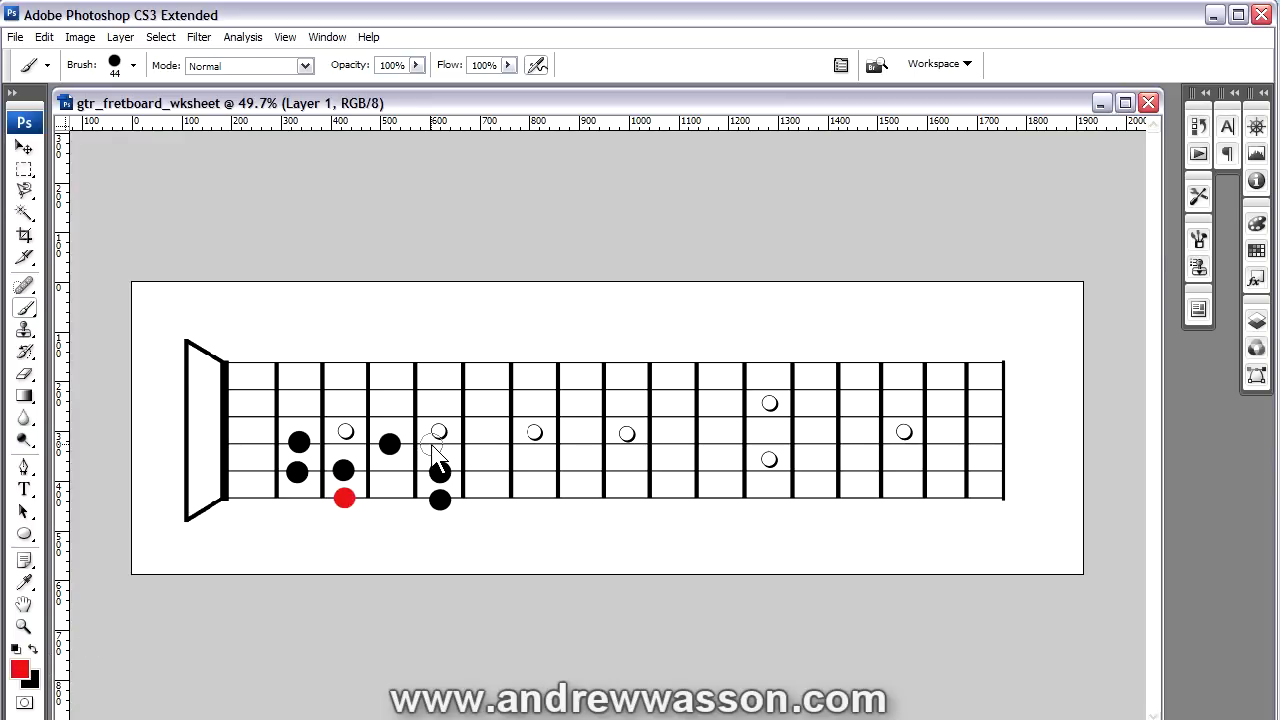
{"action": "left_click", "coordinate": [438, 432]}
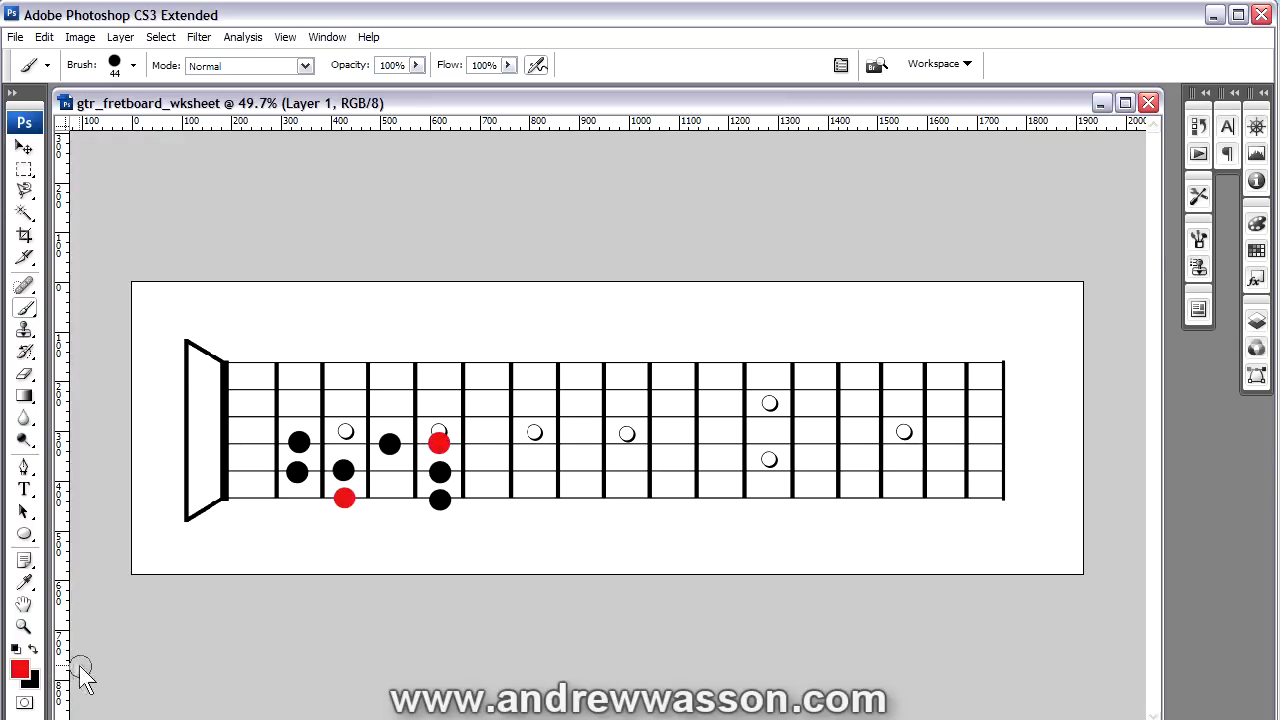
{"action": "left_click", "coordinate": [943, 385]}
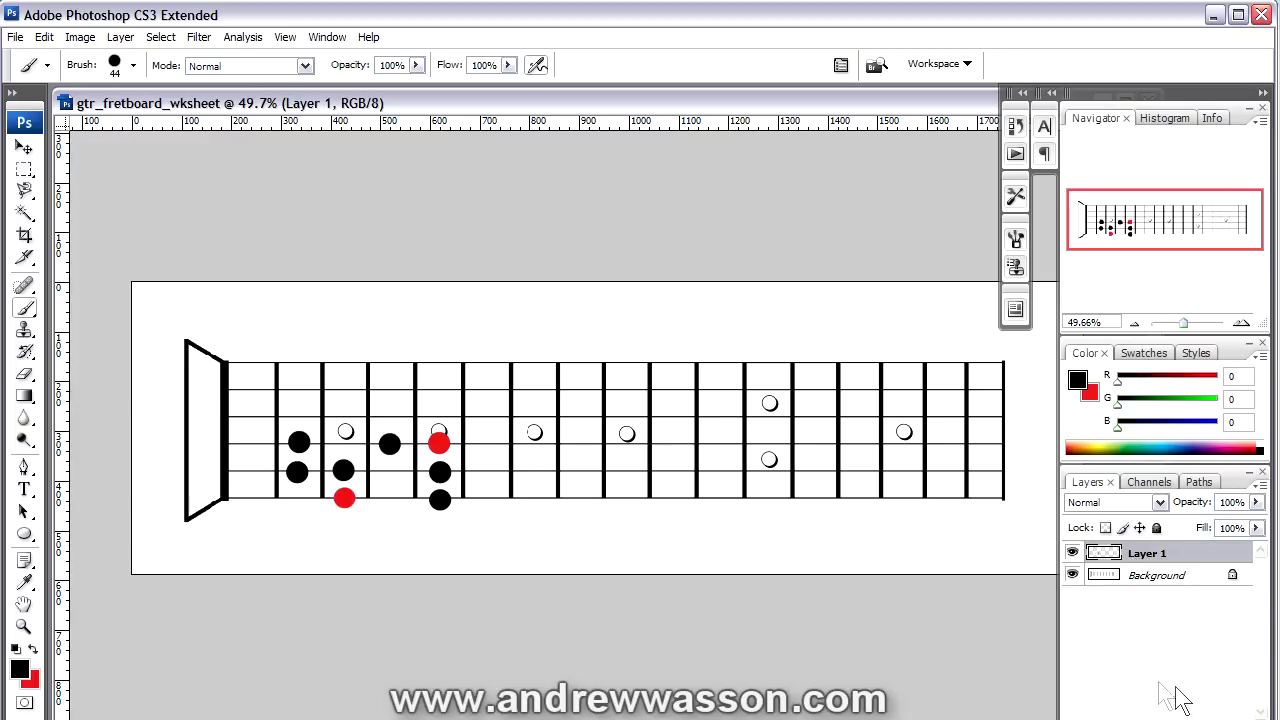
{"action": "mouse_move", "coordinate": [1072, 552]}
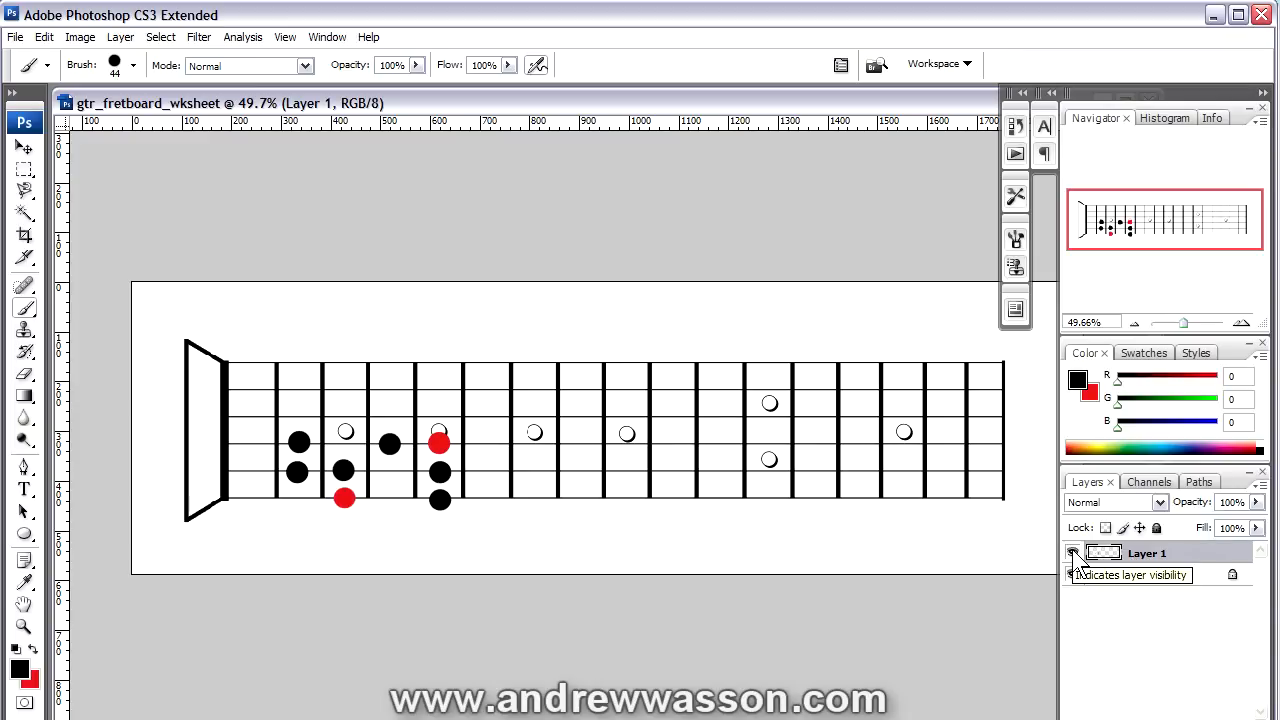
Toggle Layer 1's visibility with its eye icon to hide and show the dots
{"action": "left_click", "coordinate": [1072, 553]}
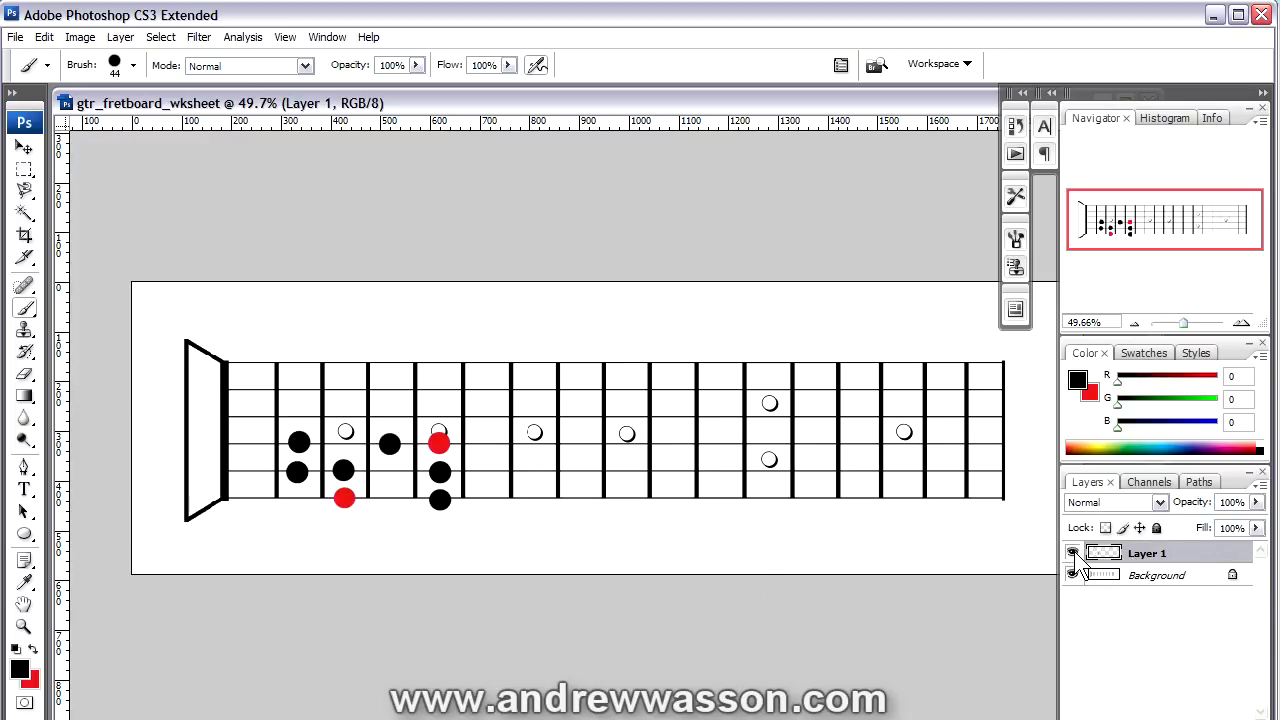
{"action": "left_click", "coordinate": [1073, 552]}
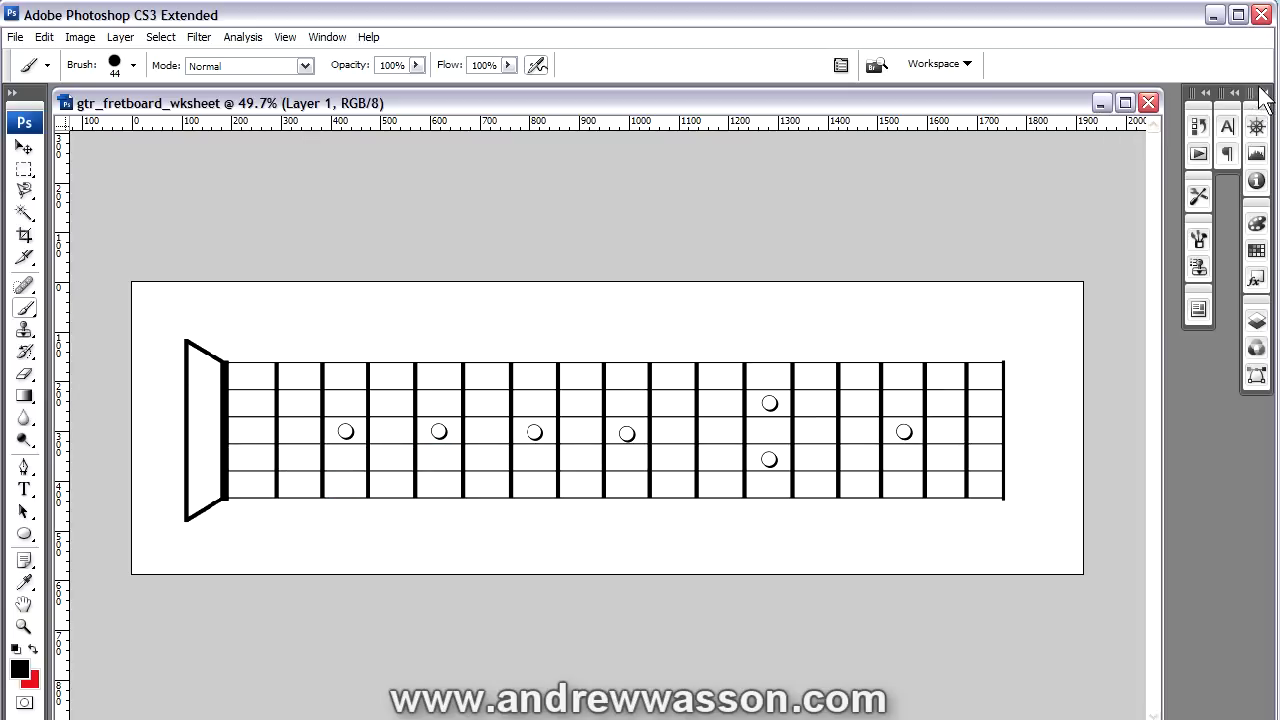
{"action": "mouse_move", "coordinate": [247, 450]}
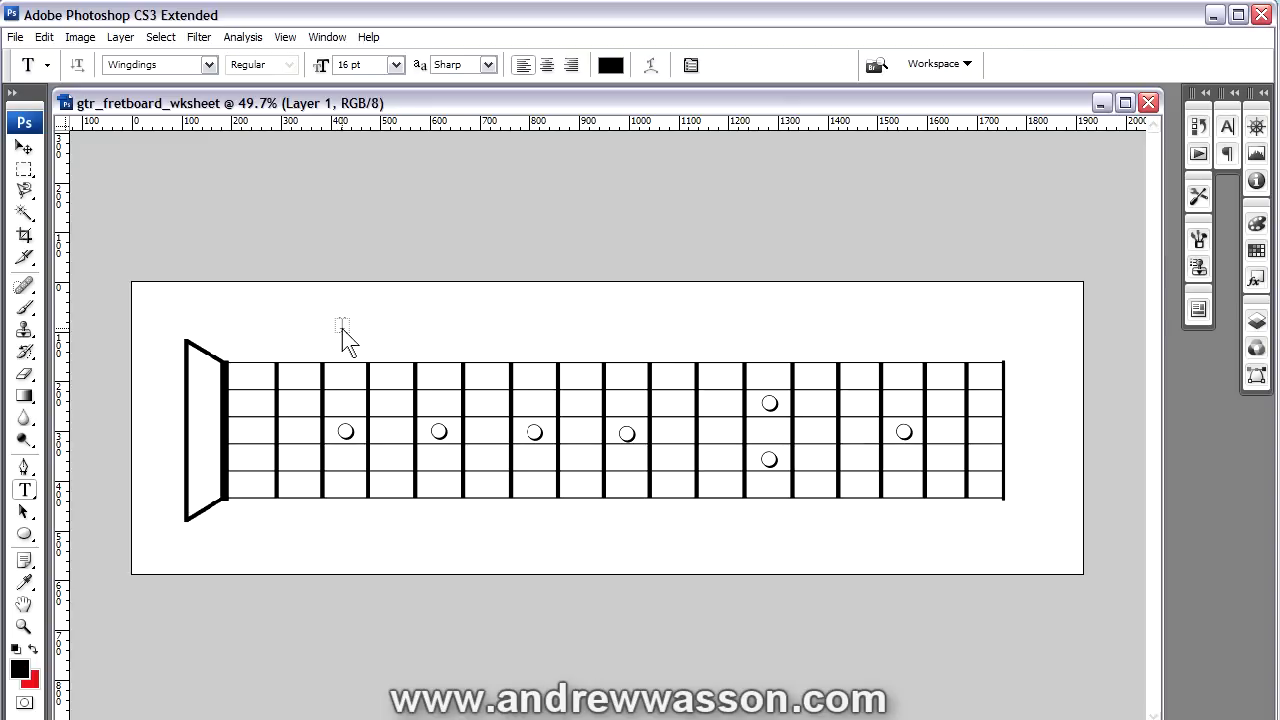
{"action": "mouse_move", "coordinate": [358, 330]}
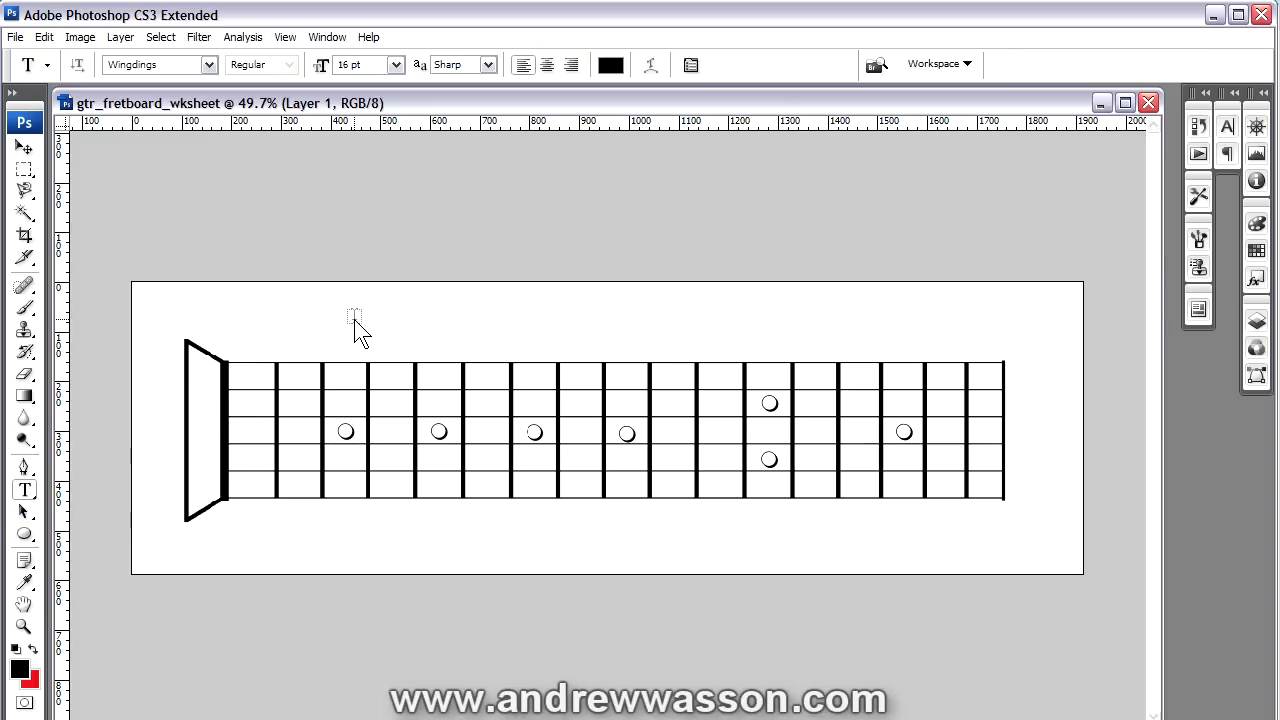
Start a 16 pt Wingdings text layer above the fretboard and show Character settings
{"action": "left_click", "coordinate": [354, 312]}
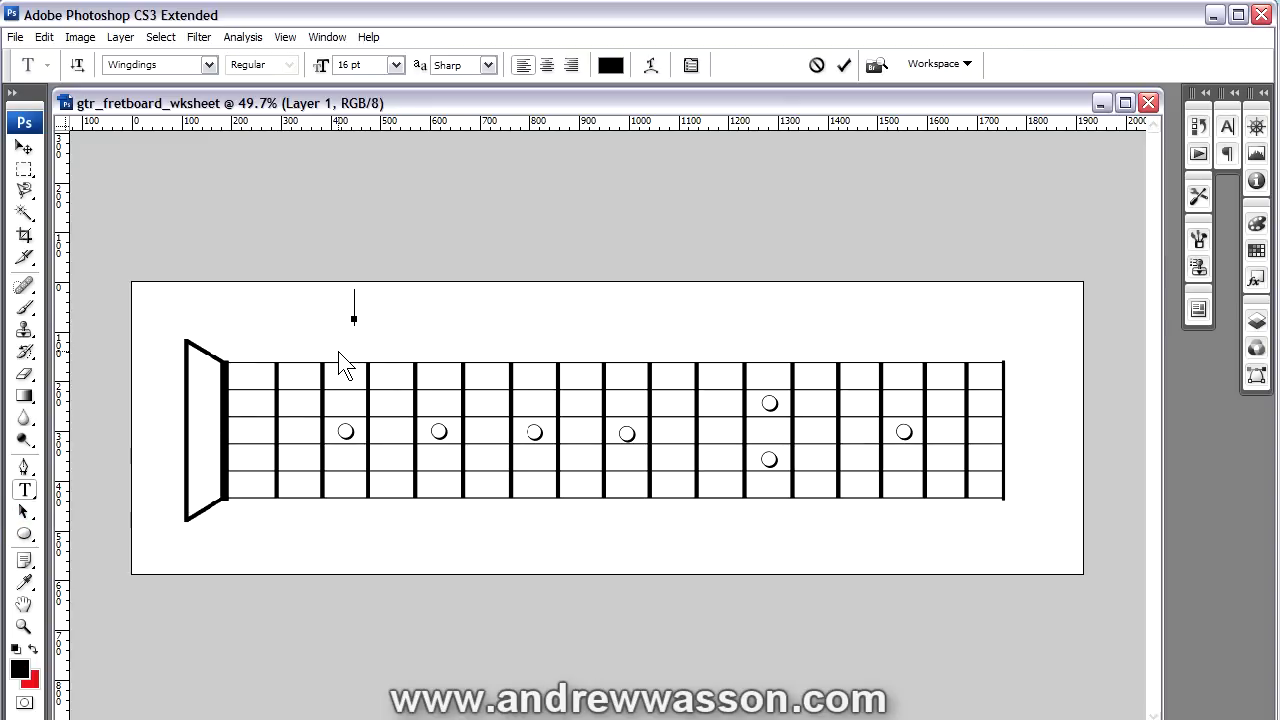
{"action": "mouse_move", "coordinate": [383, 350]}
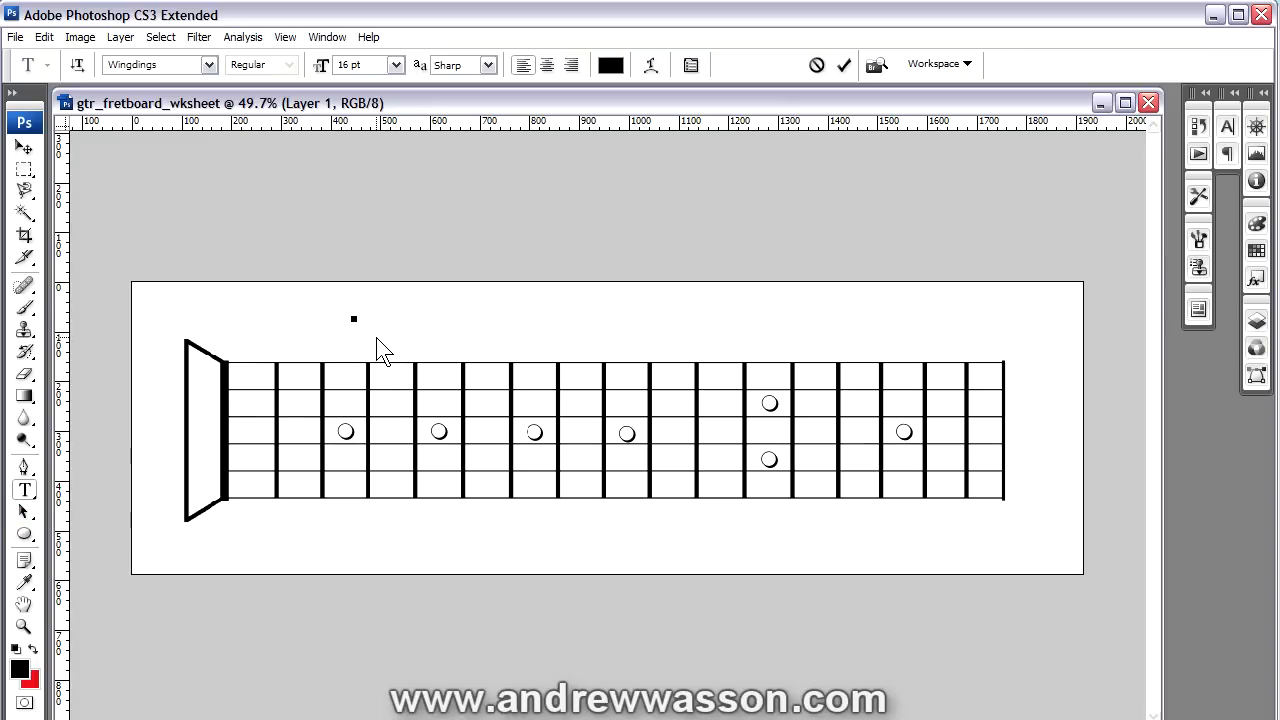
{"action": "mouse_move", "coordinate": [375, 350]}
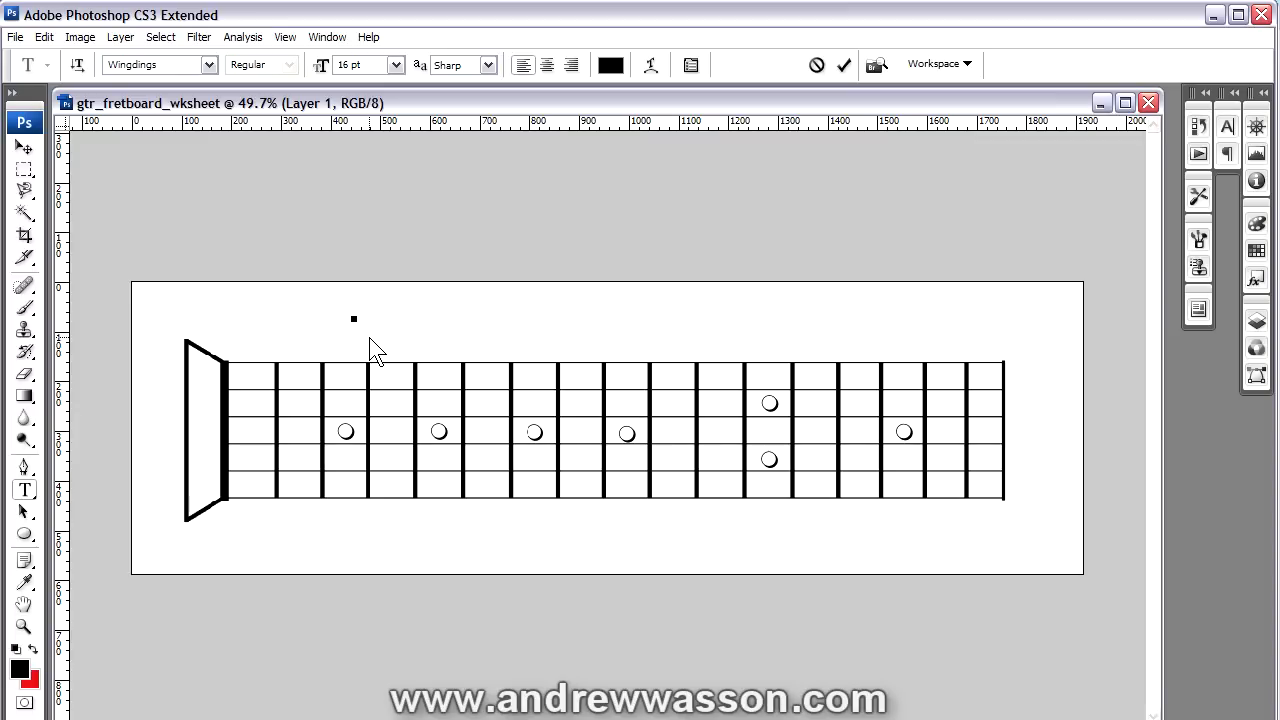
{"action": "left_click", "coordinate": [353, 318]}
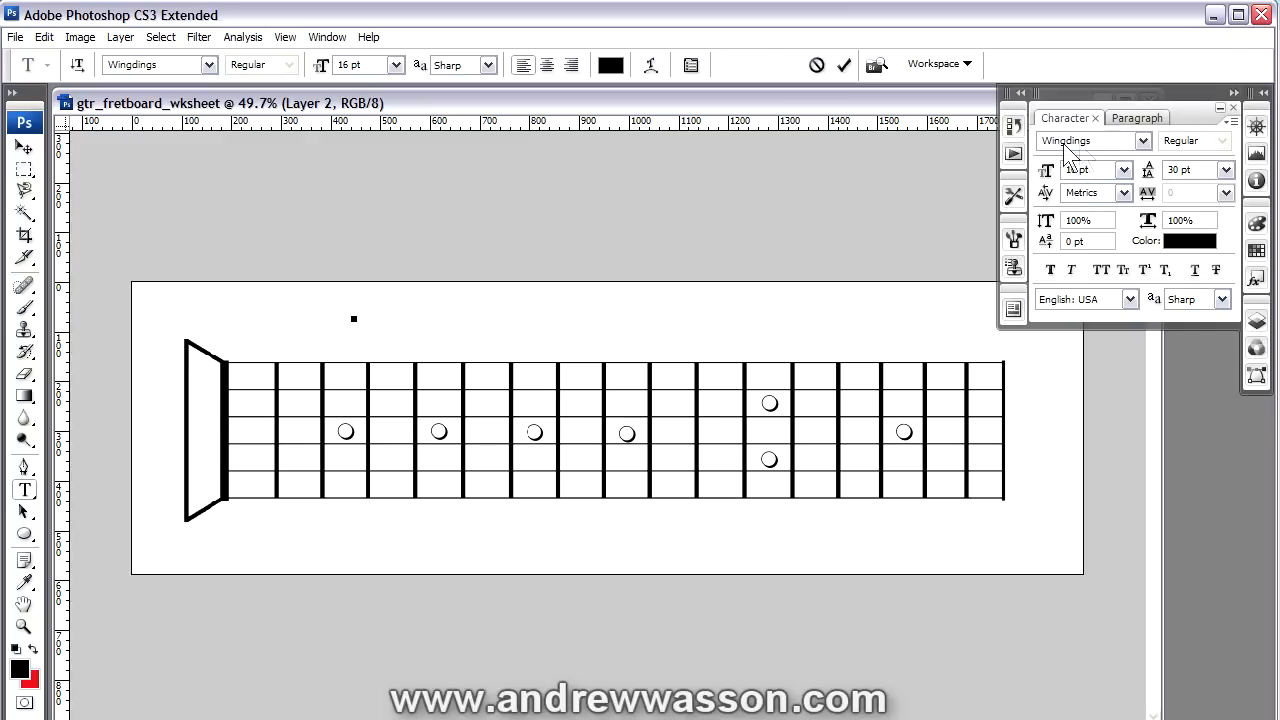
Type the Wingdings diamond character and collapse the Character panel
{"action": "left_click", "coordinate": [353, 310]}
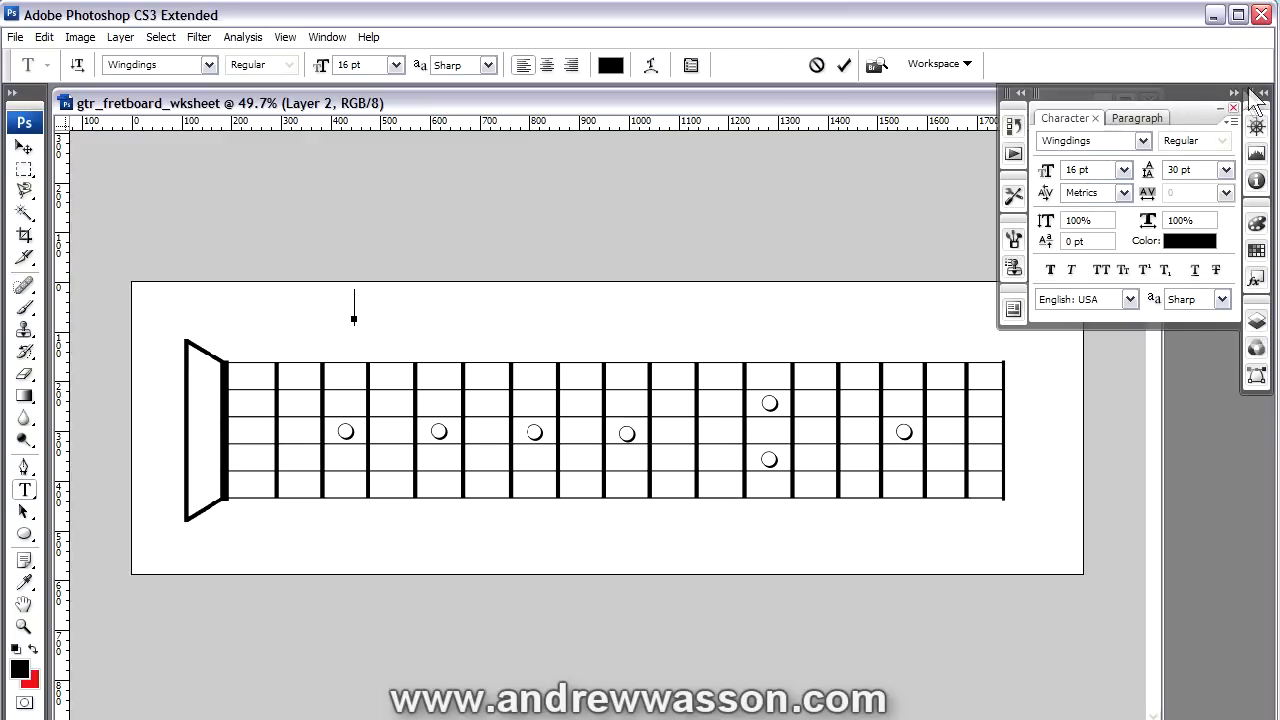
{"action": "left_click", "coordinate": [1231, 107]}
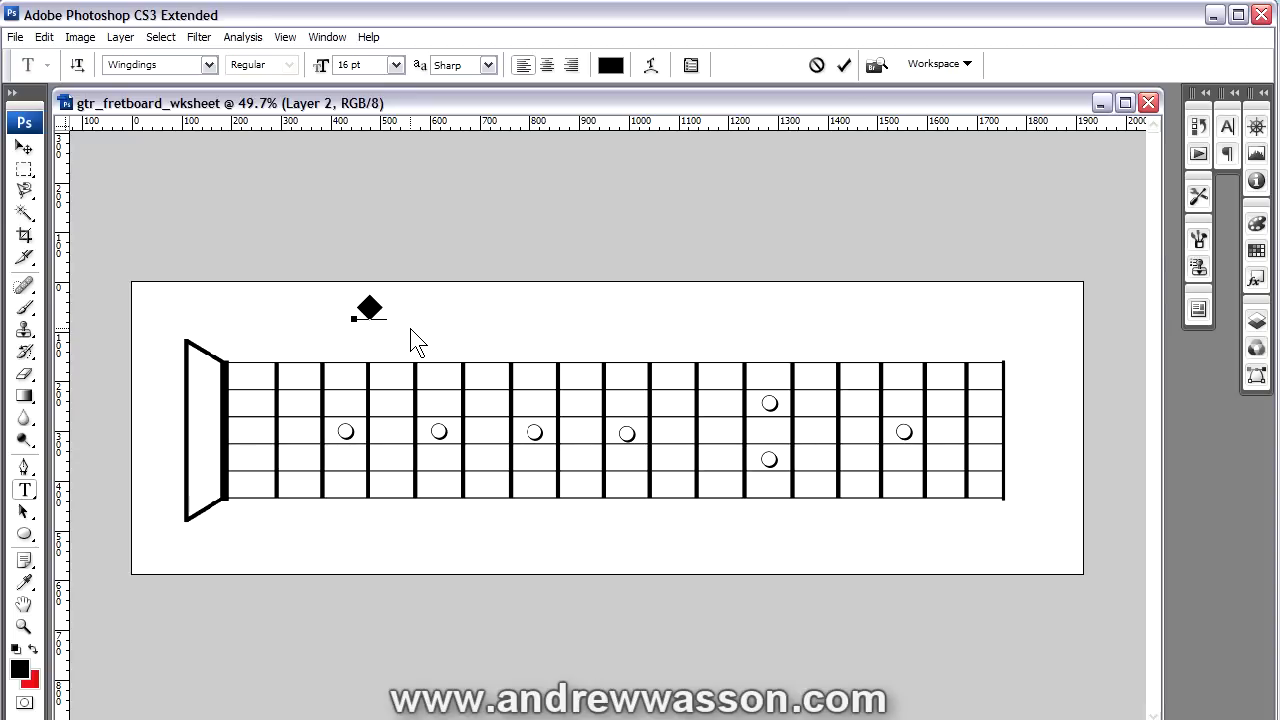
Commit the diamond-and-dot text and move it down onto the lowest string
{"action": "left_click", "coordinate": [452, 307]}
{"action": "type", "text": "  l"}
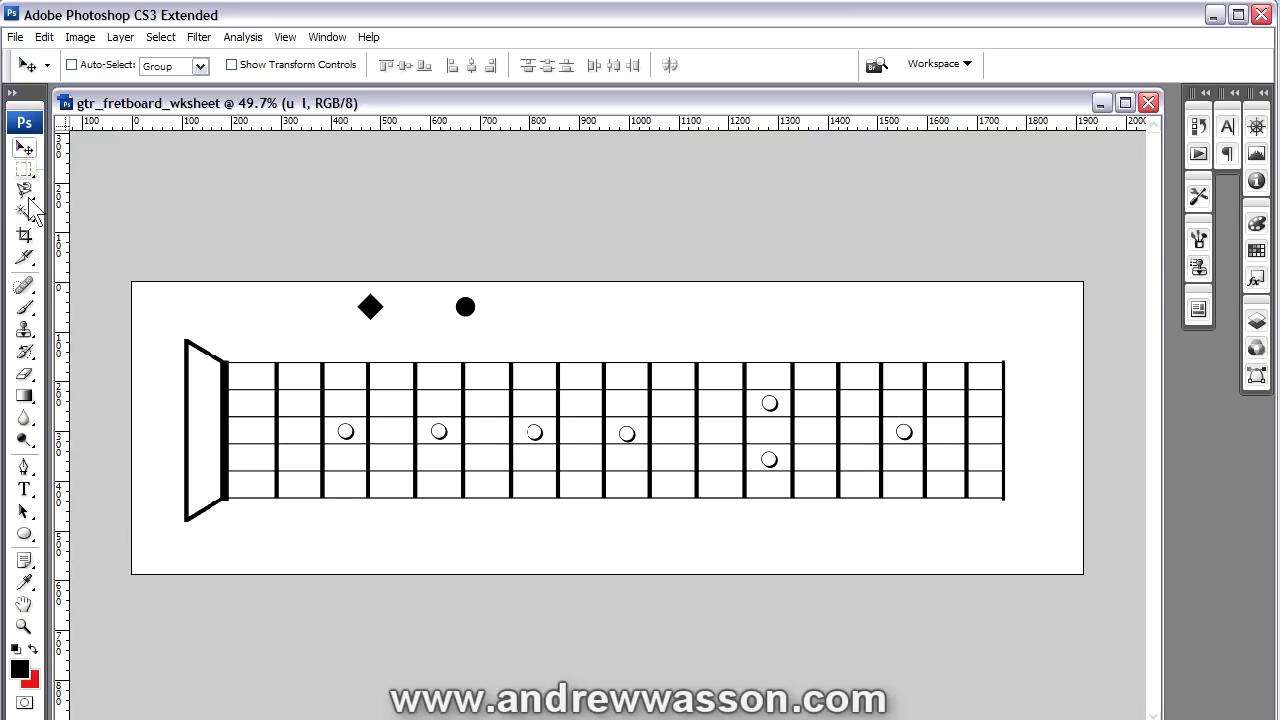
{"action": "left_click_drag", "start_coordinate": [415, 307], "coordinate": [415, 497]}
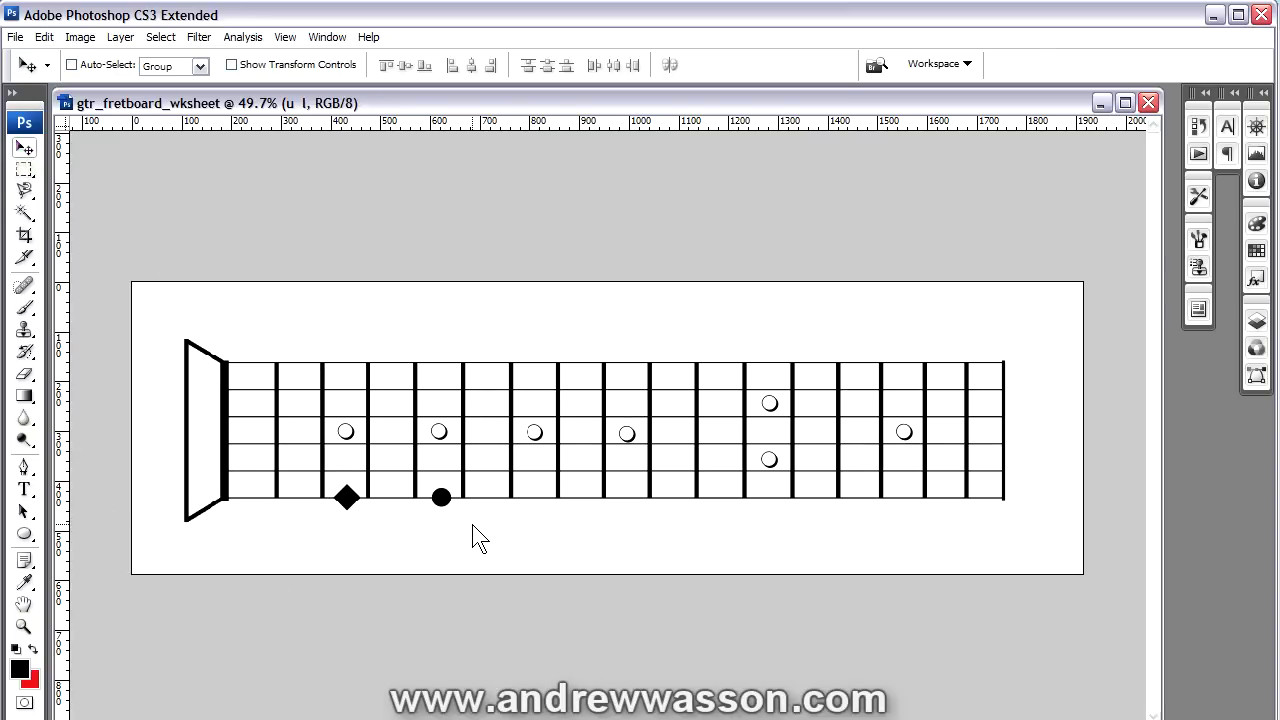
{"action": "mouse_move", "coordinate": [458, 538]}
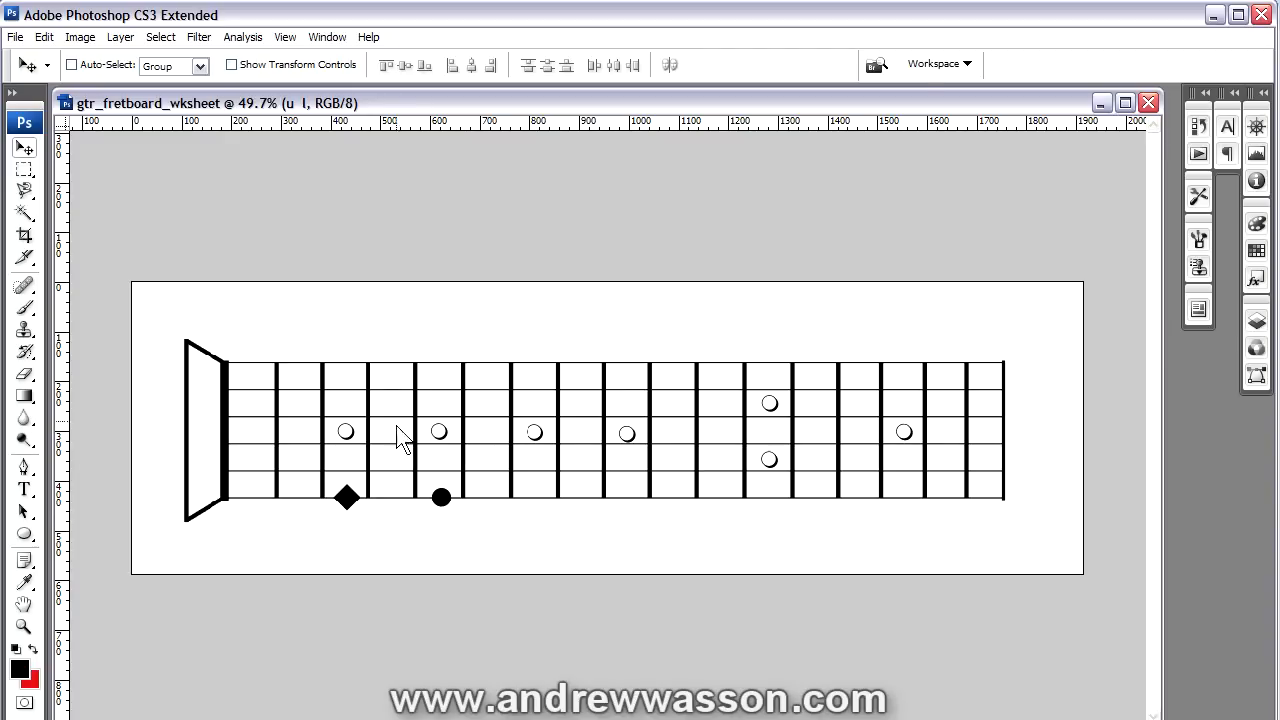
{"action": "mouse_move", "coordinate": [455, 545]}
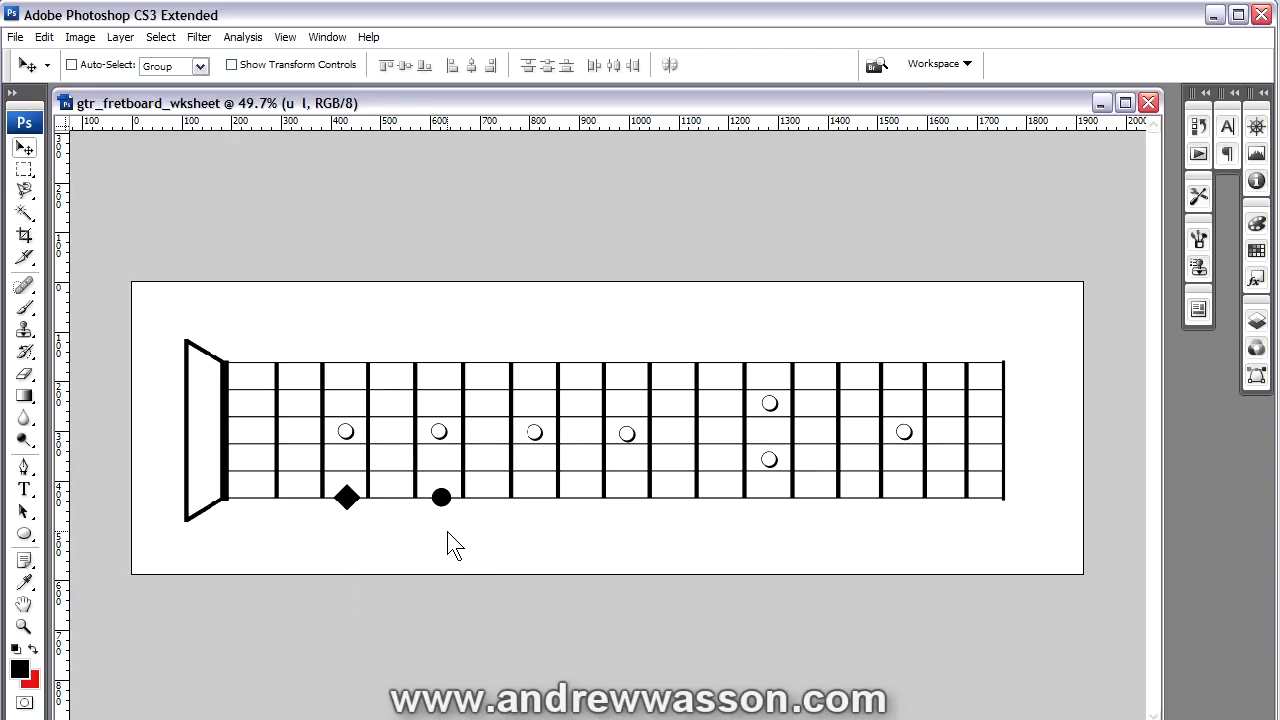
{"action": "mouse_move", "coordinate": [740, 515]}
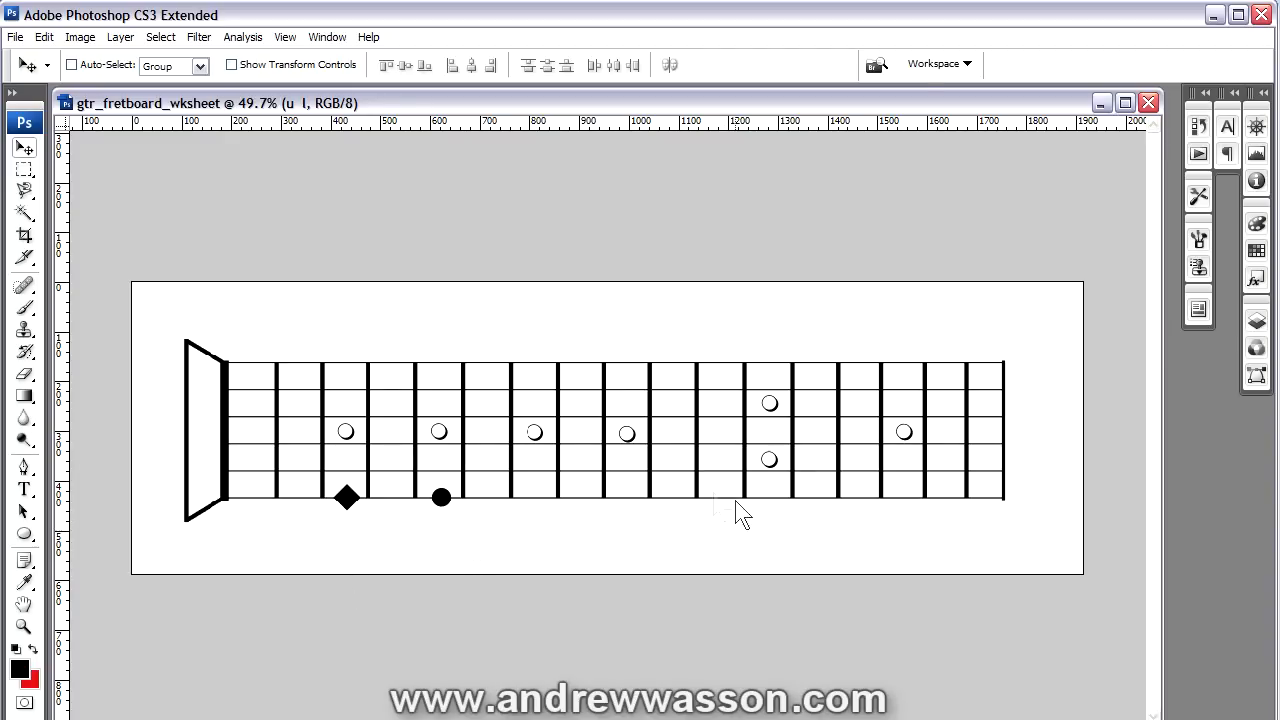
{"action": "left_click", "coordinate": [1204, 92]}
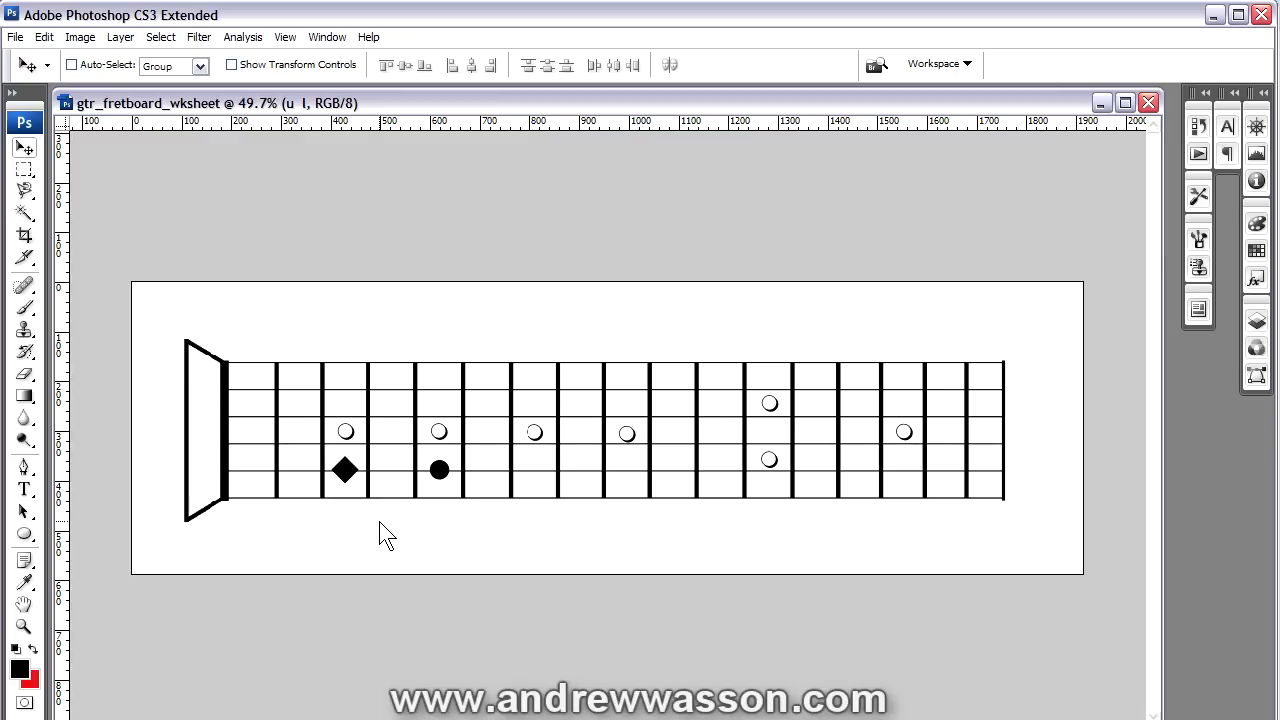
{"action": "mouse_move", "coordinate": [520, 548]}
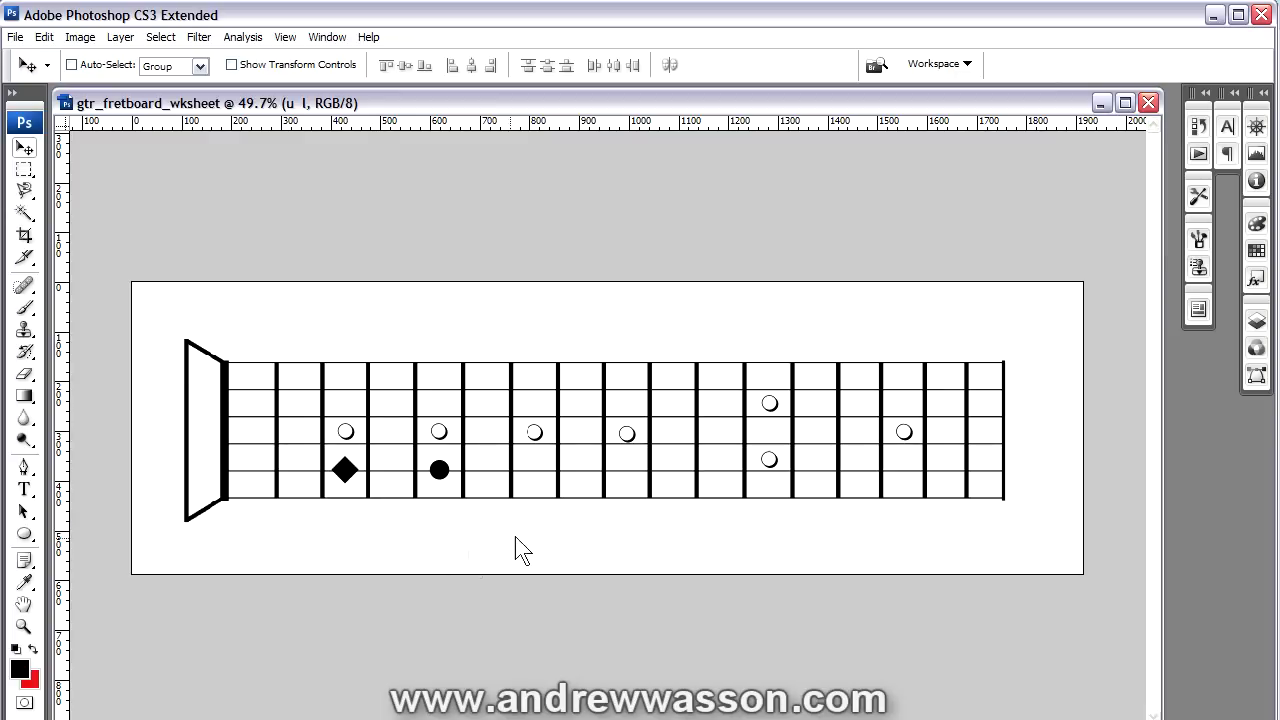
{"action": "mouse_move", "coordinate": [513, 415]}
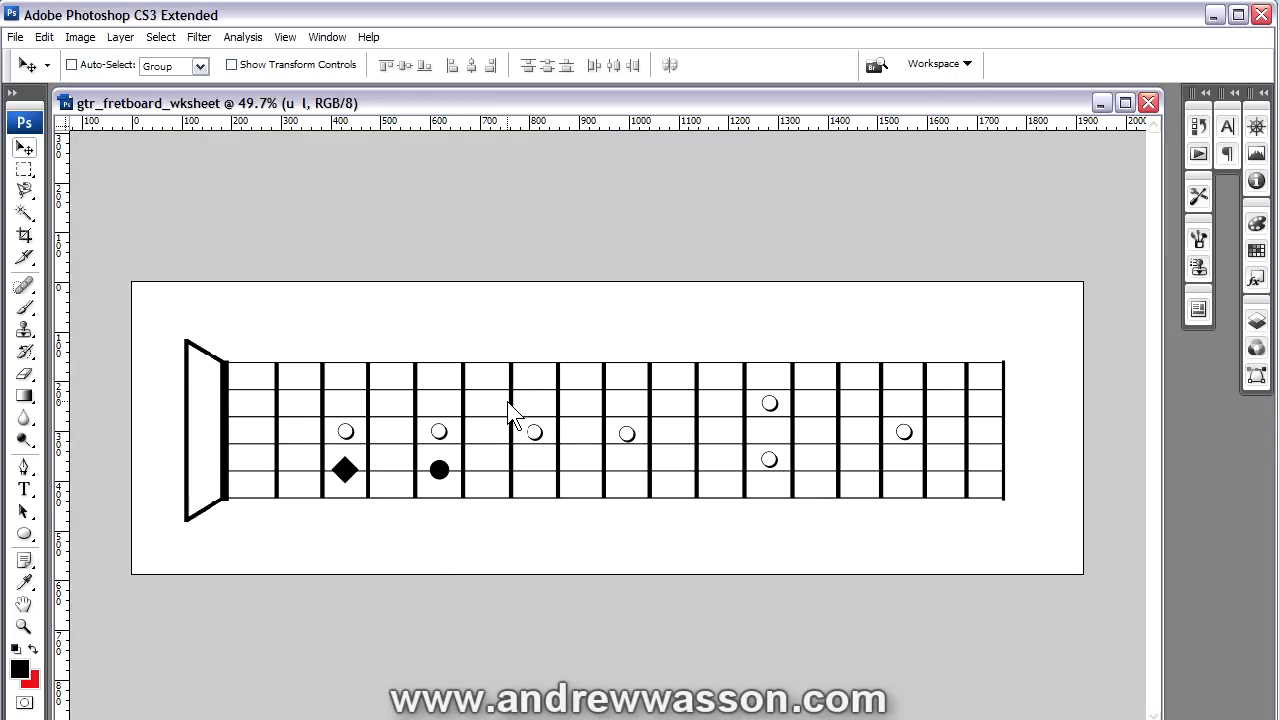
{"action": "mouse_move", "coordinate": [405, 420]}
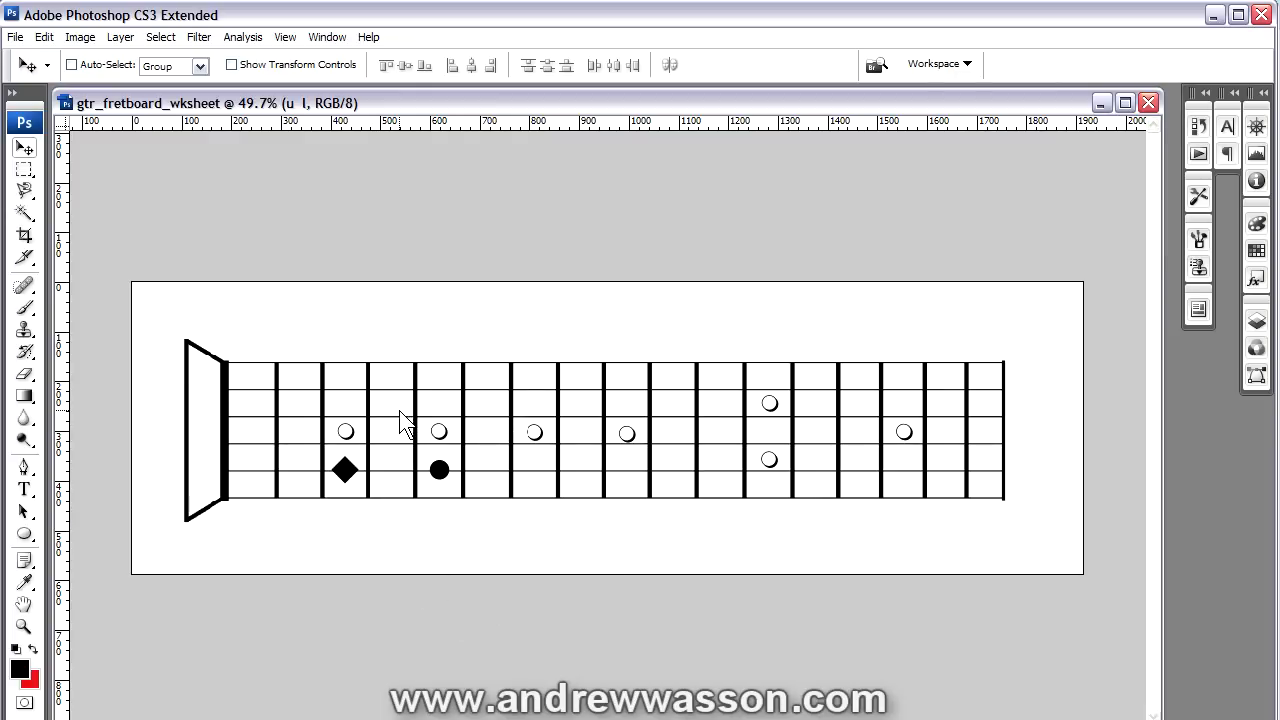
Open the File menu once the diamond and dot markers sit on the fifth string
{"action": "left_click", "coordinate": [15, 37]}
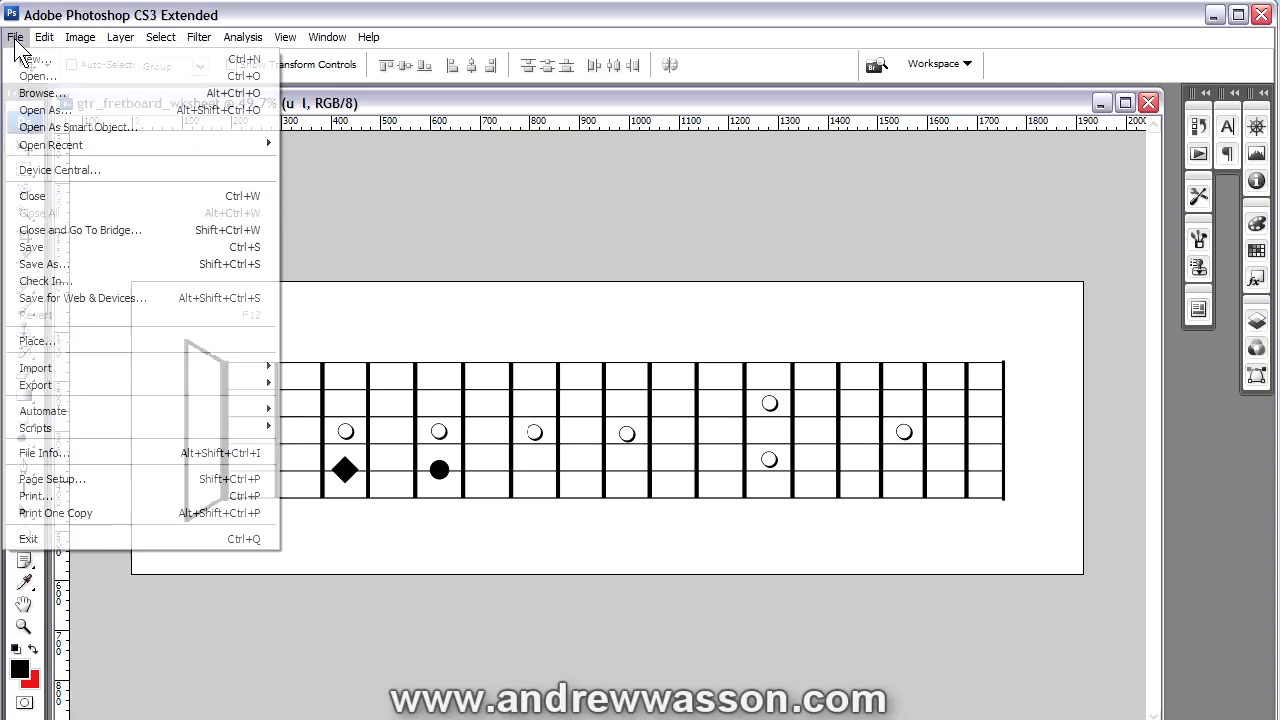
{"action": "mouse_move", "coordinate": [85, 298]}
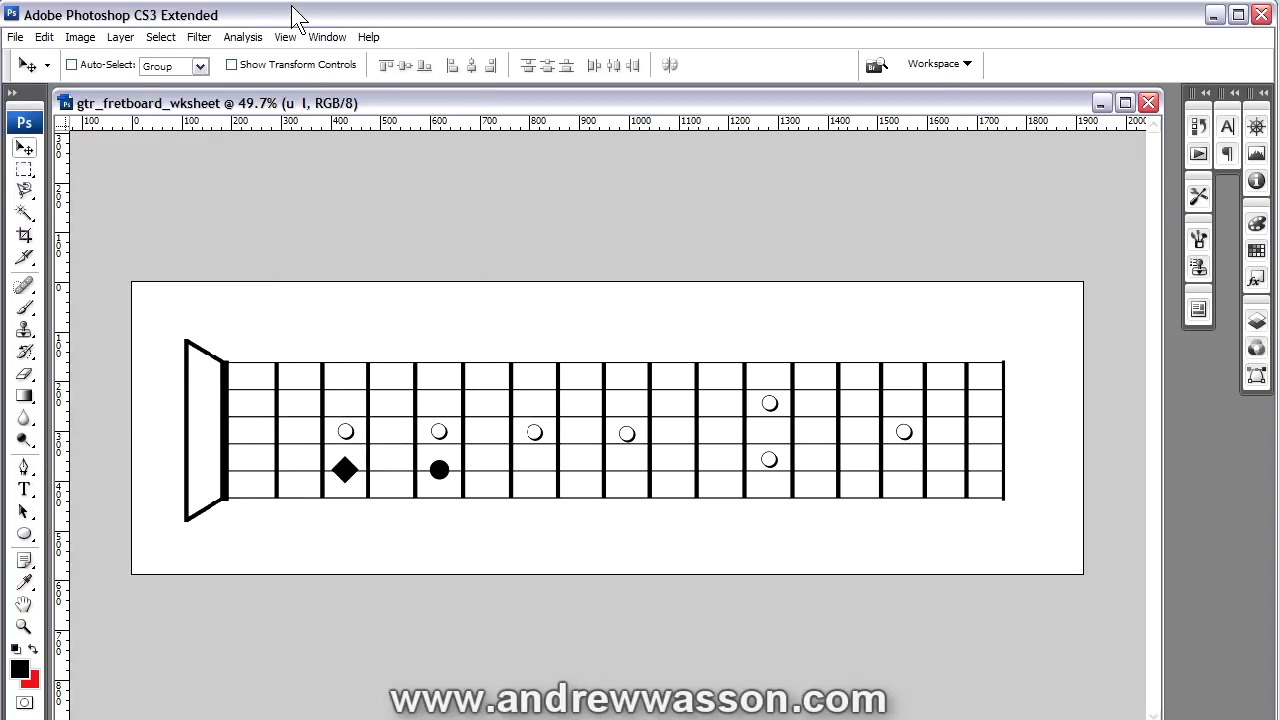
{"action": "mouse_move", "coordinate": [462, 270]}
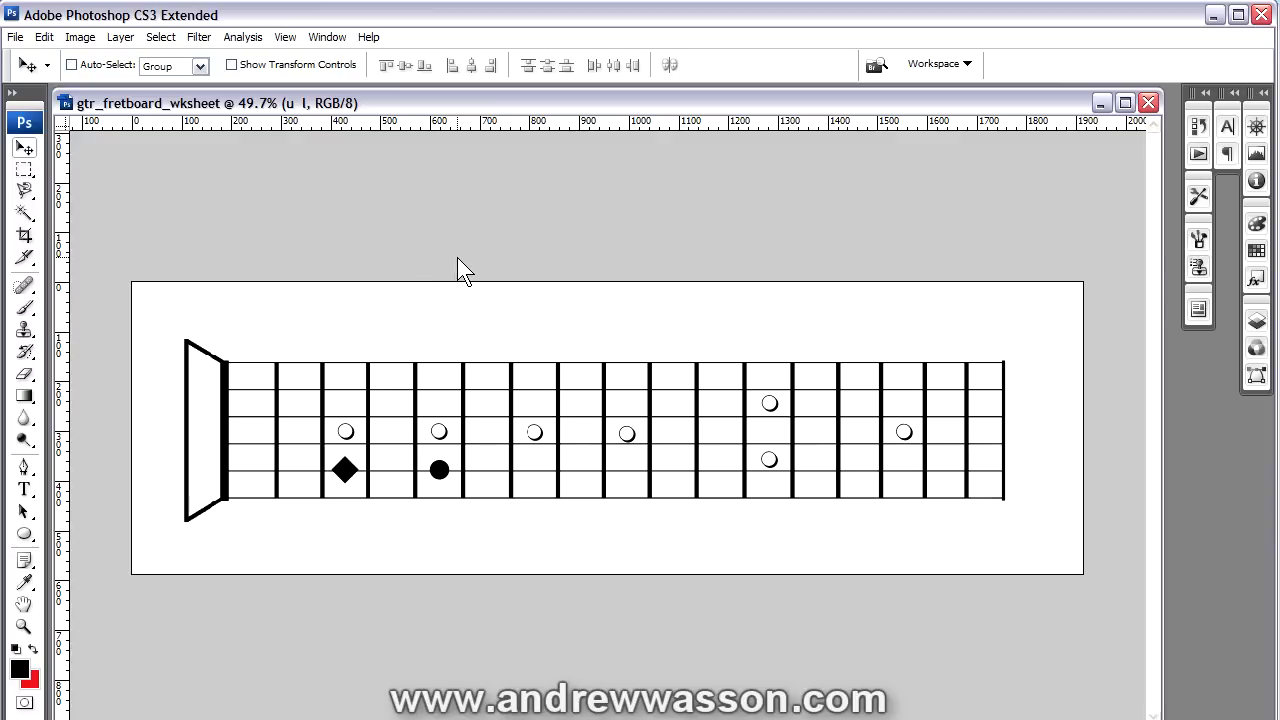
{"action": "mouse_move", "coordinate": [457, 502]}
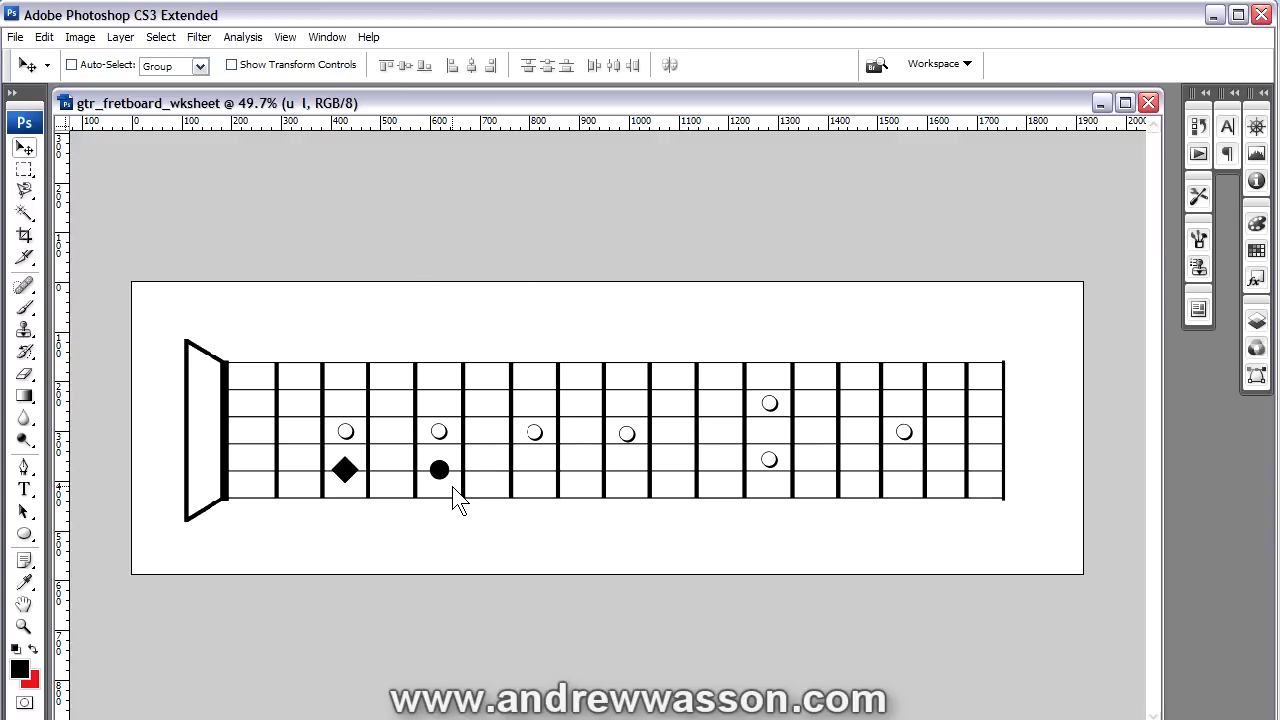
{"action": "mouse_move", "coordinate": [453, 500]}
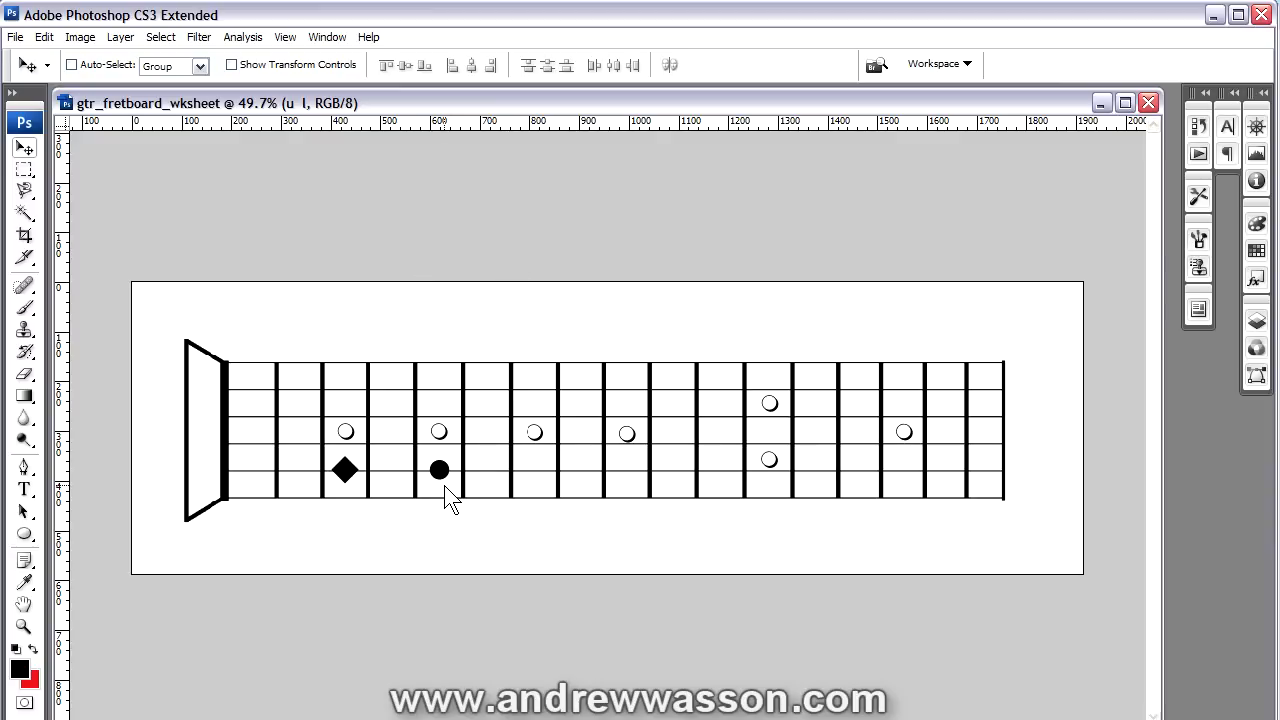
{"action": "mouse_move", "coordinate": [555, 510]}
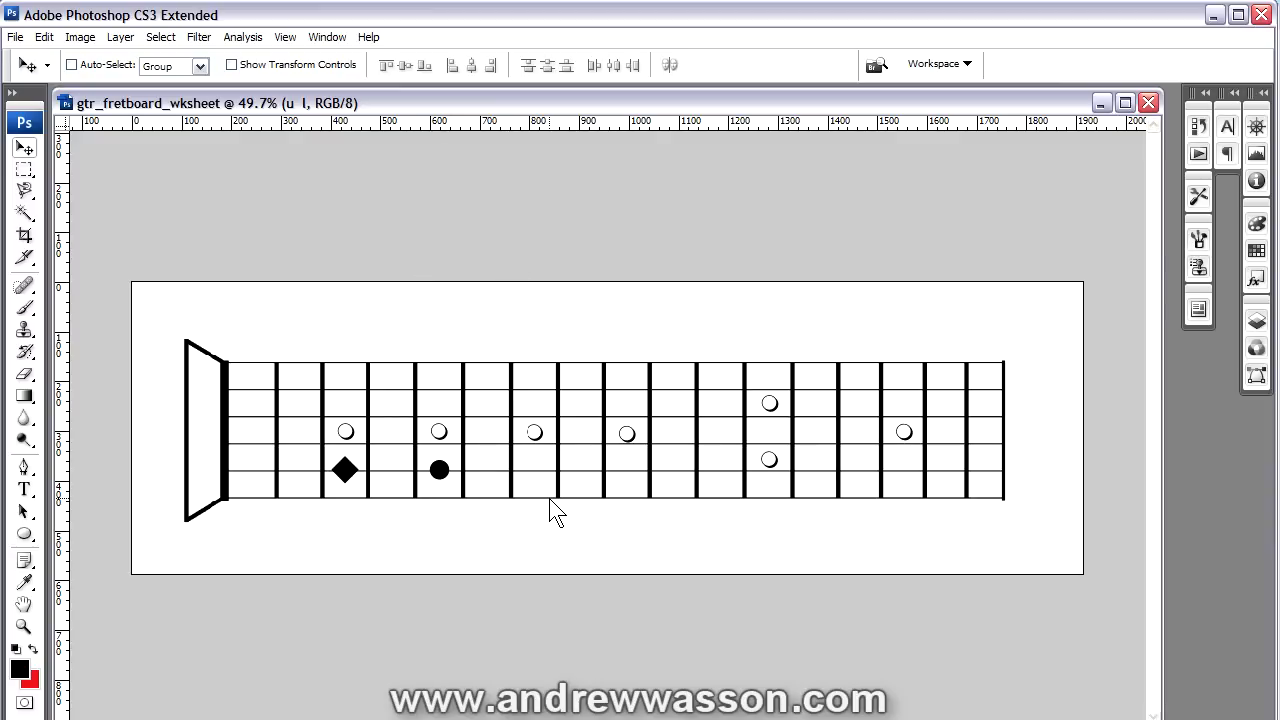
{"action": "mouse_move", "coordinate": [548, 510]}
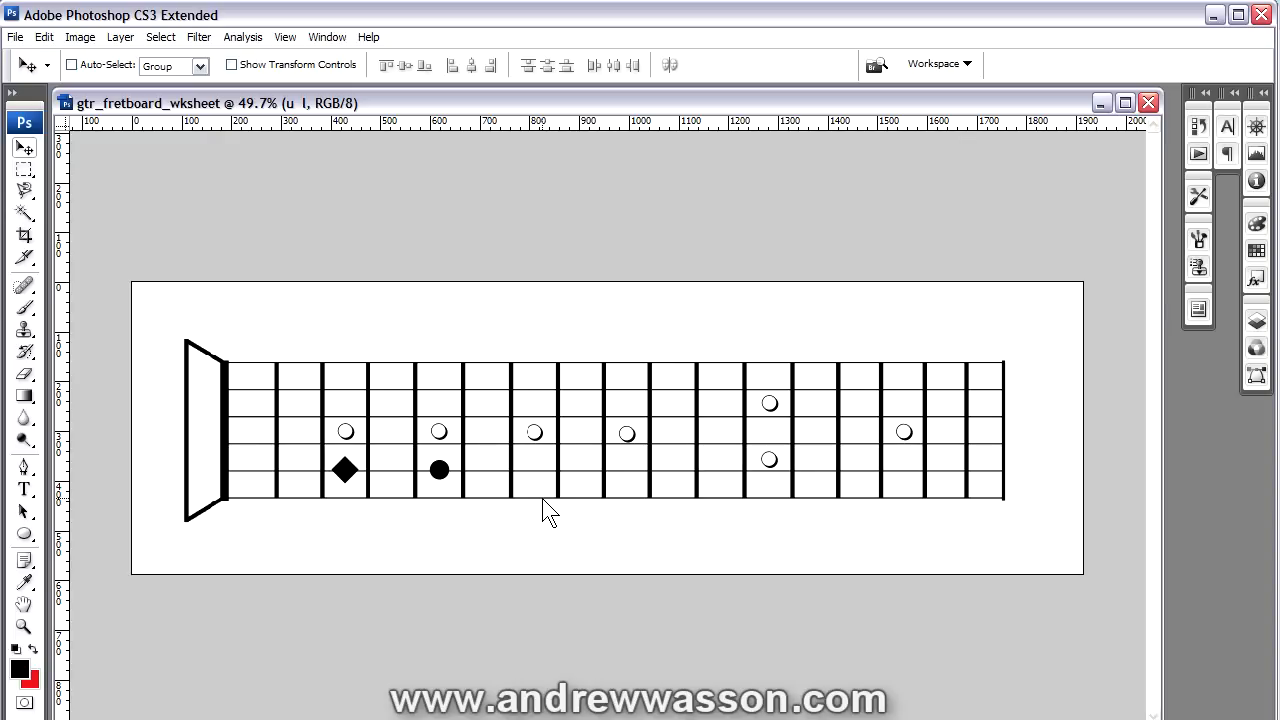